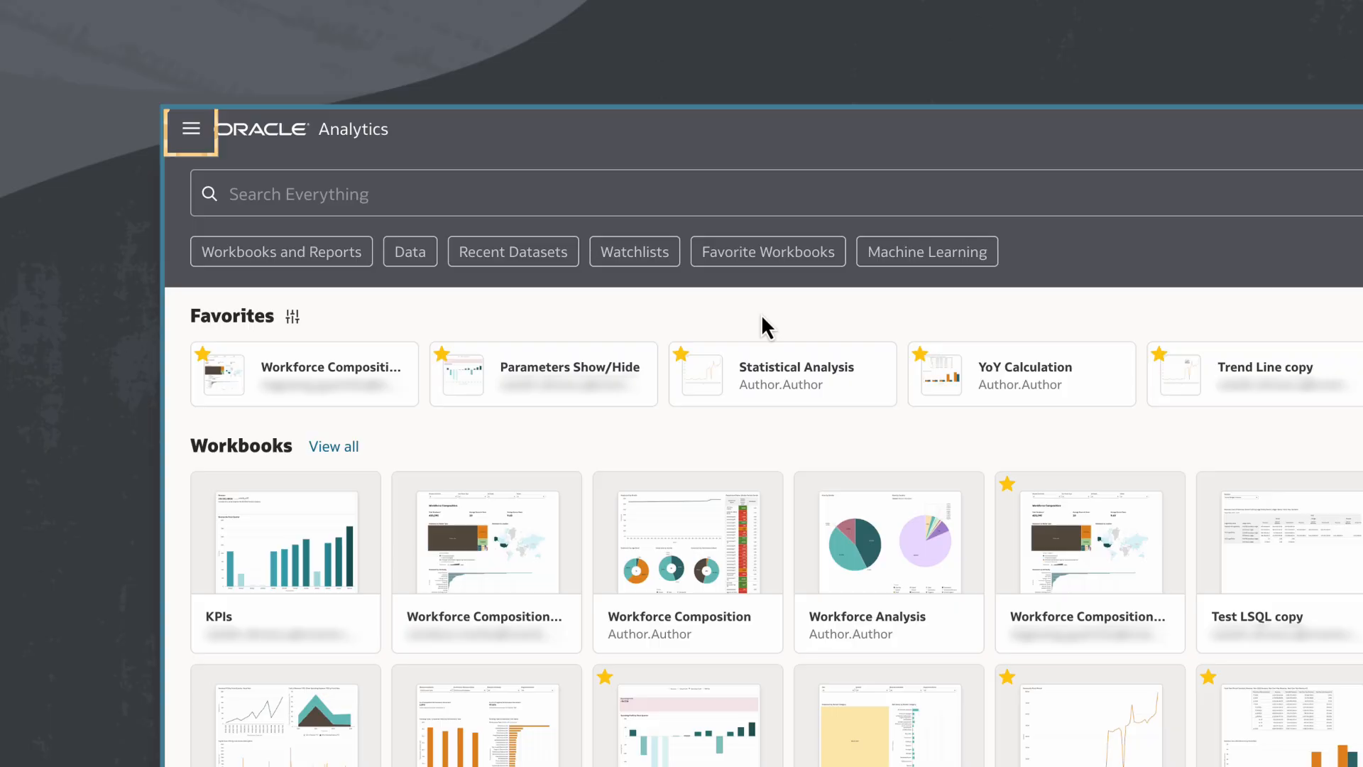
Step: Navigate via the main menu to the Data area and show the Data Flows list
left_click(190, 129)
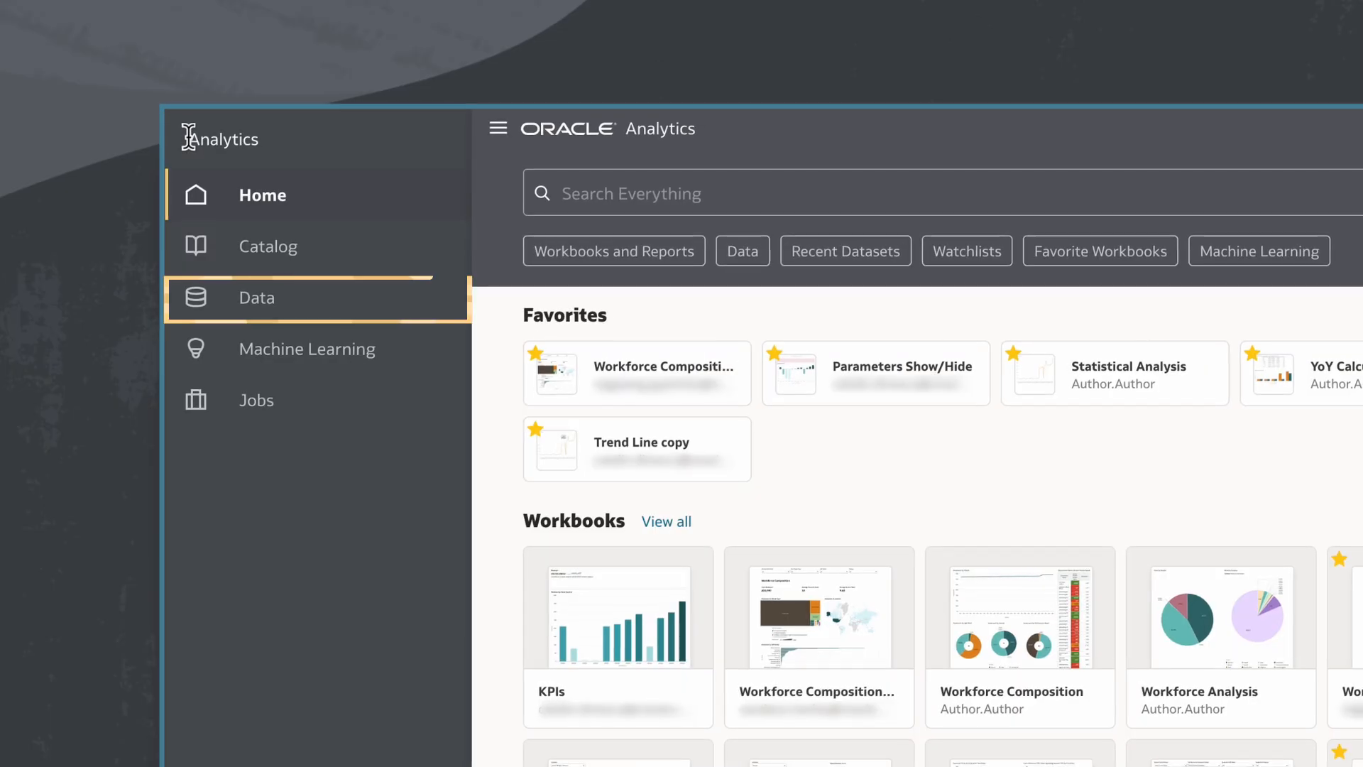
left_click(256, 297)
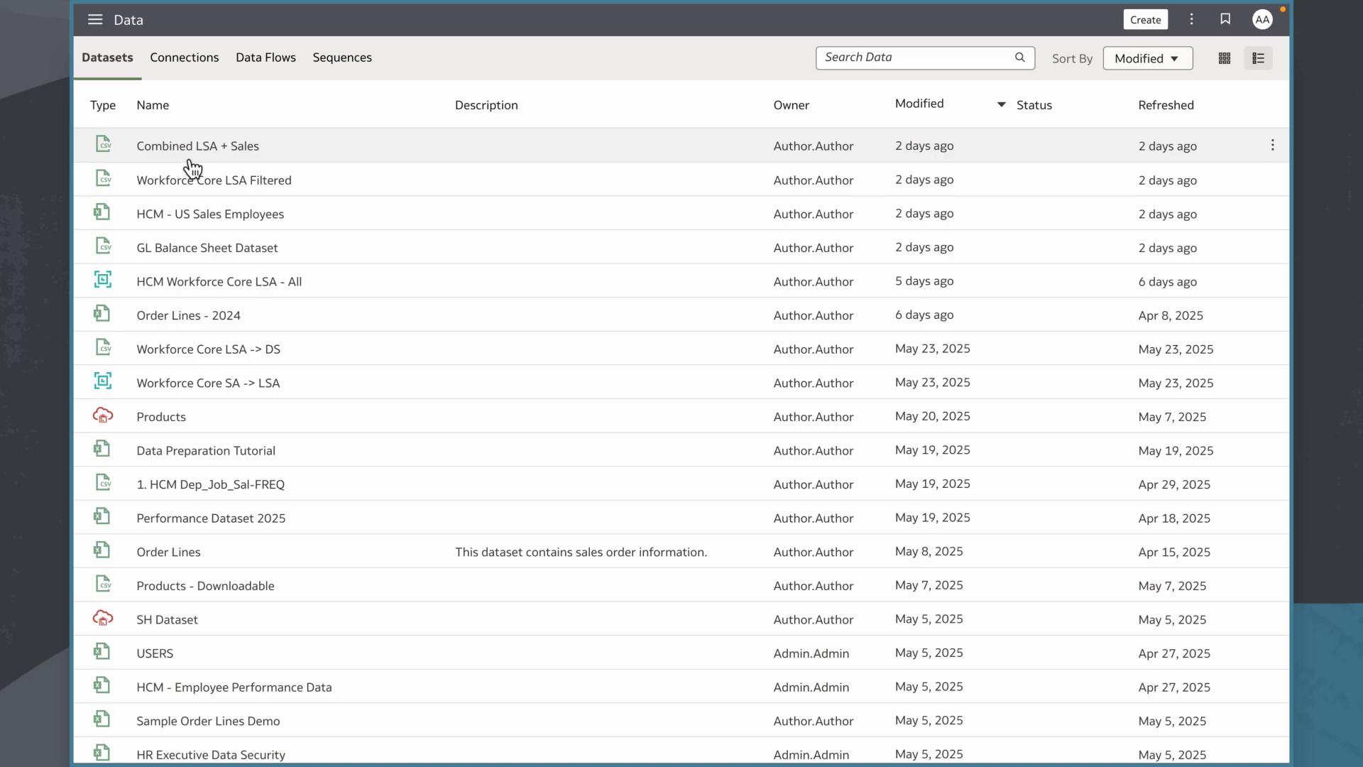
mouse_move(191, 152)
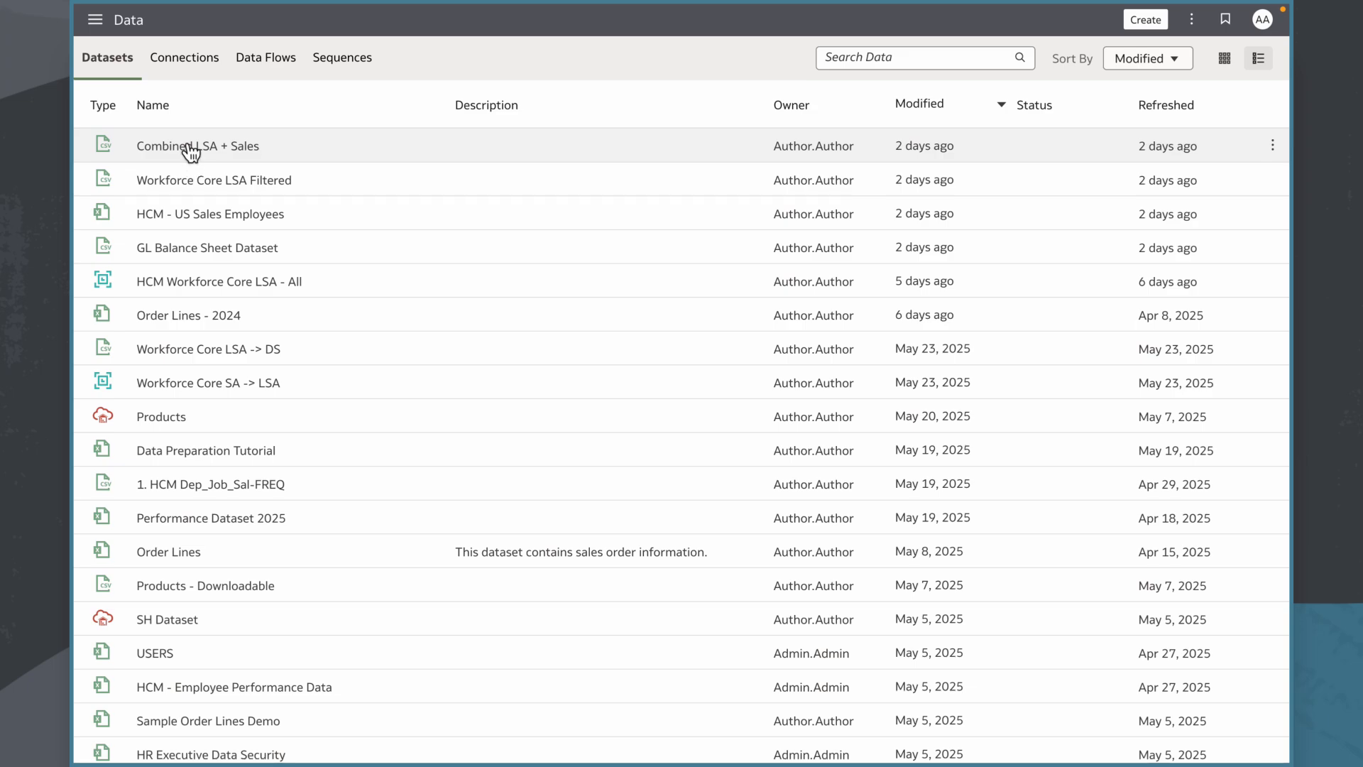
left_click(265, 57)
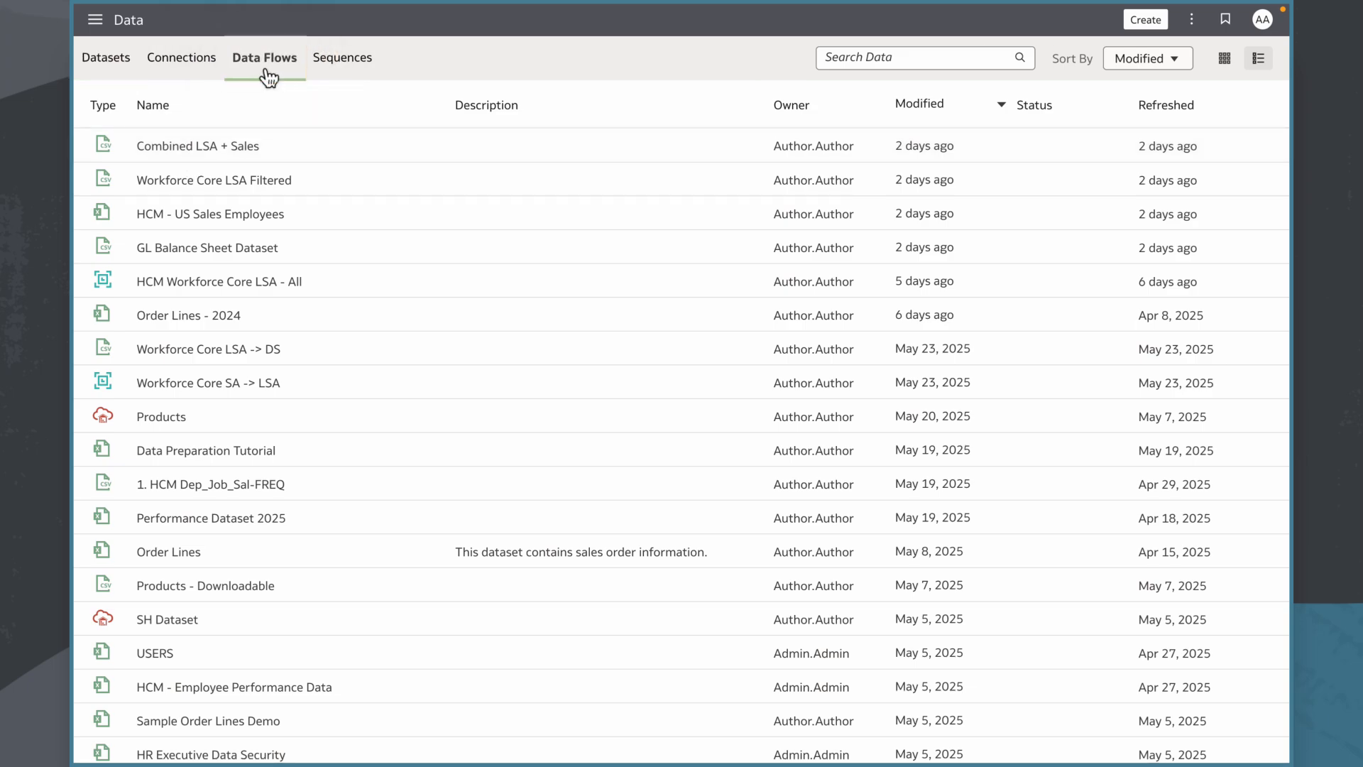
left_click(264, 57)
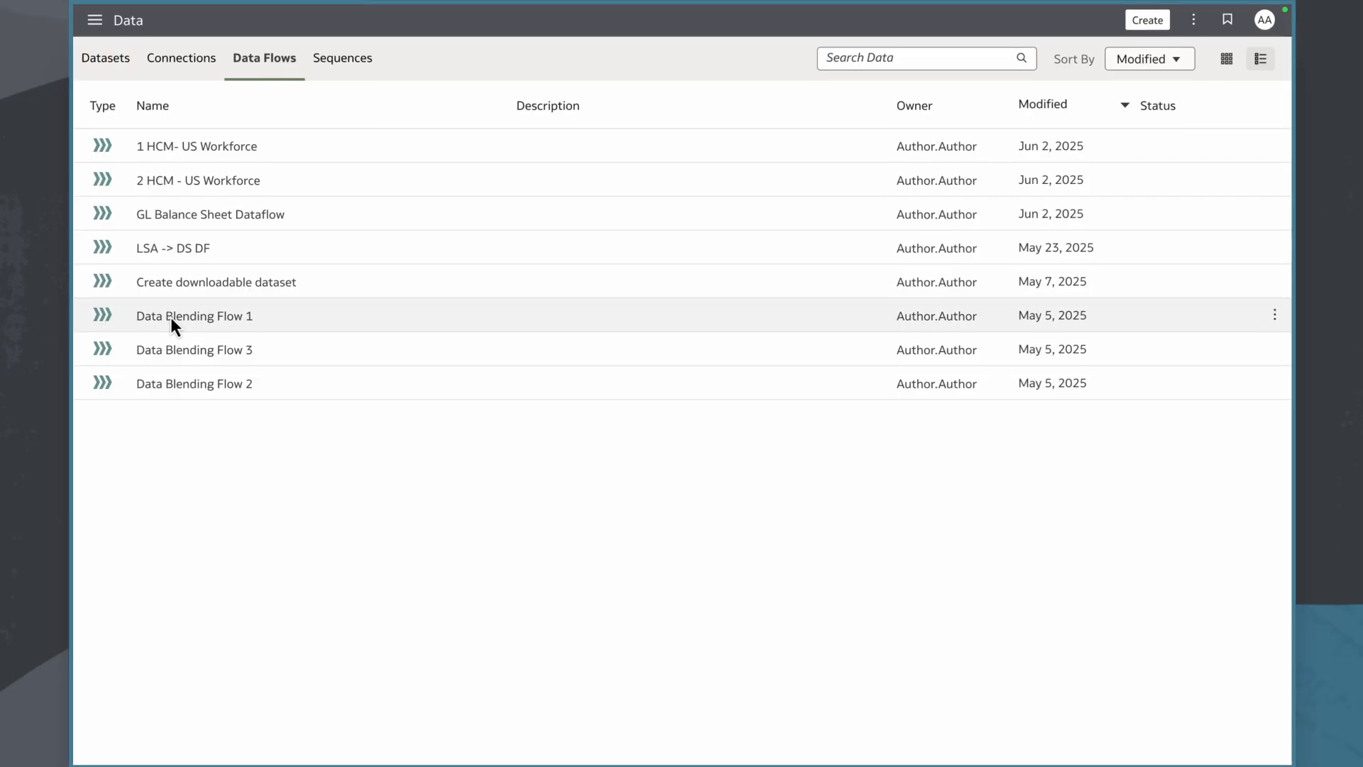
Step: Open Data Blending Flow 1 in the editor and select its first GL Balance Sheet data step
double_click(194, 316)
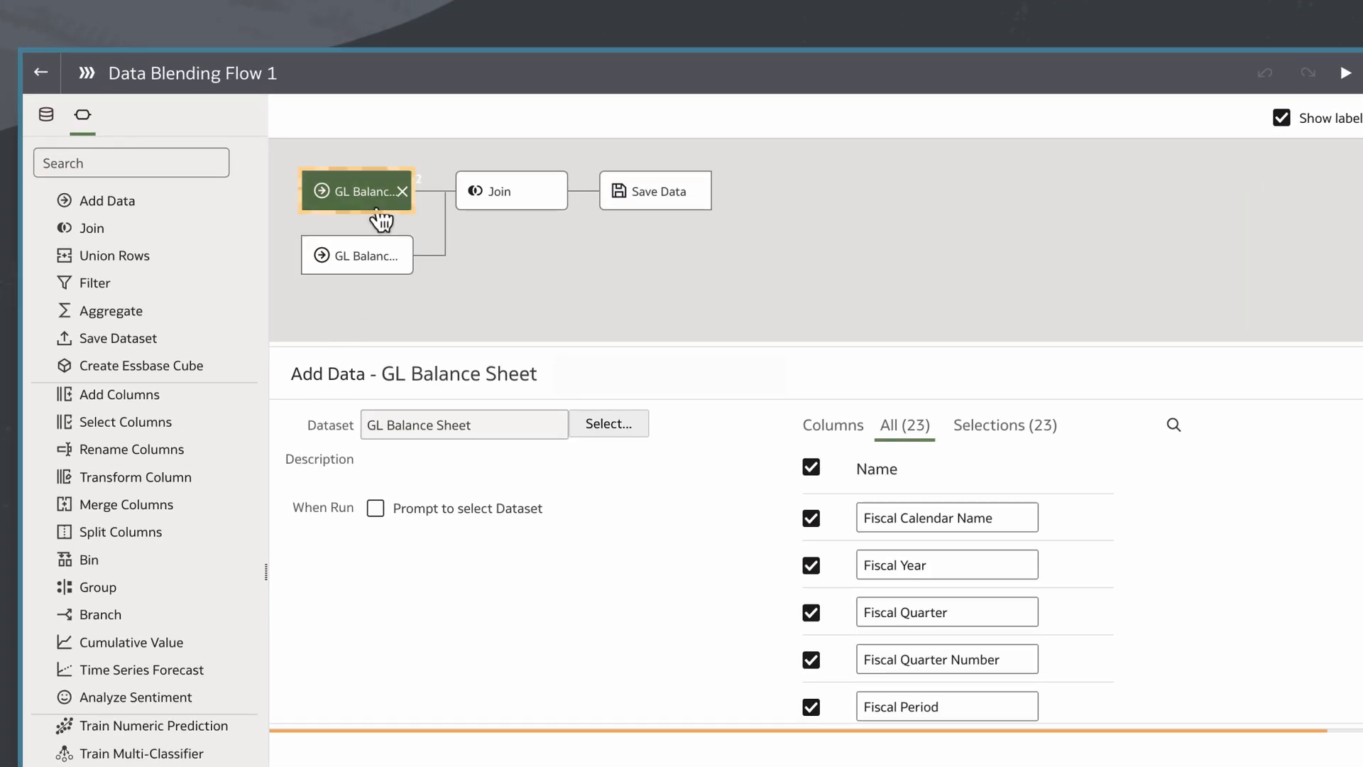
left_click(356, 254)
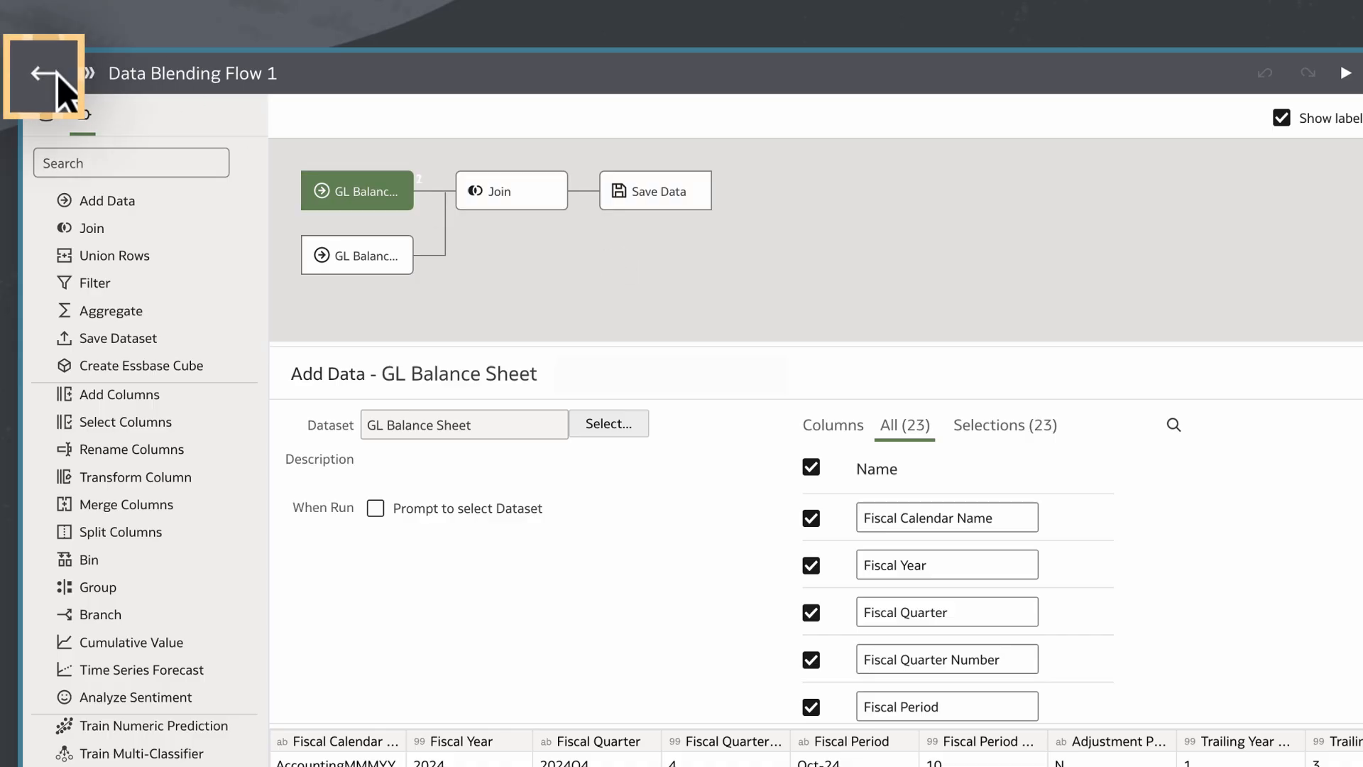
Step: Return to the data flows list and start a New Schedule from Data Blending Flow 1's actions
left_click(46, 74)
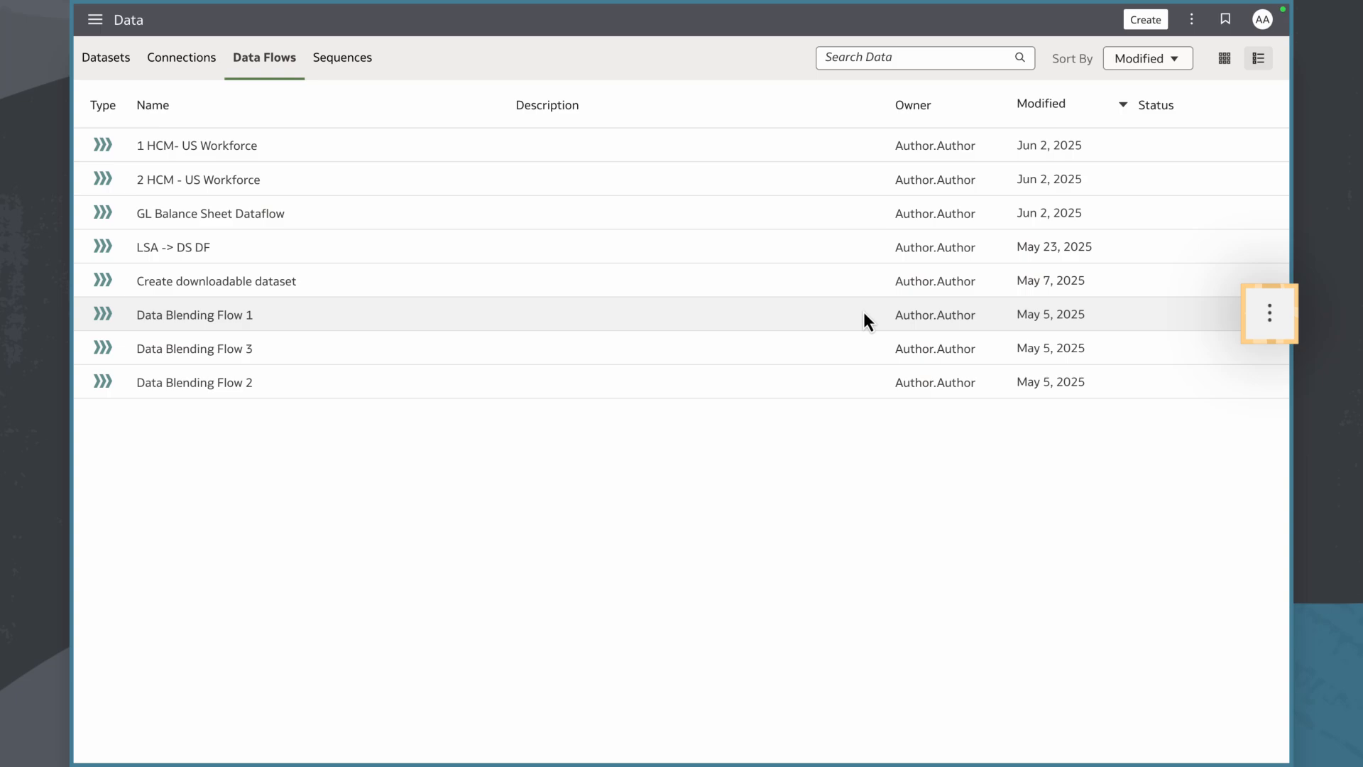
left_click(1269, 314)
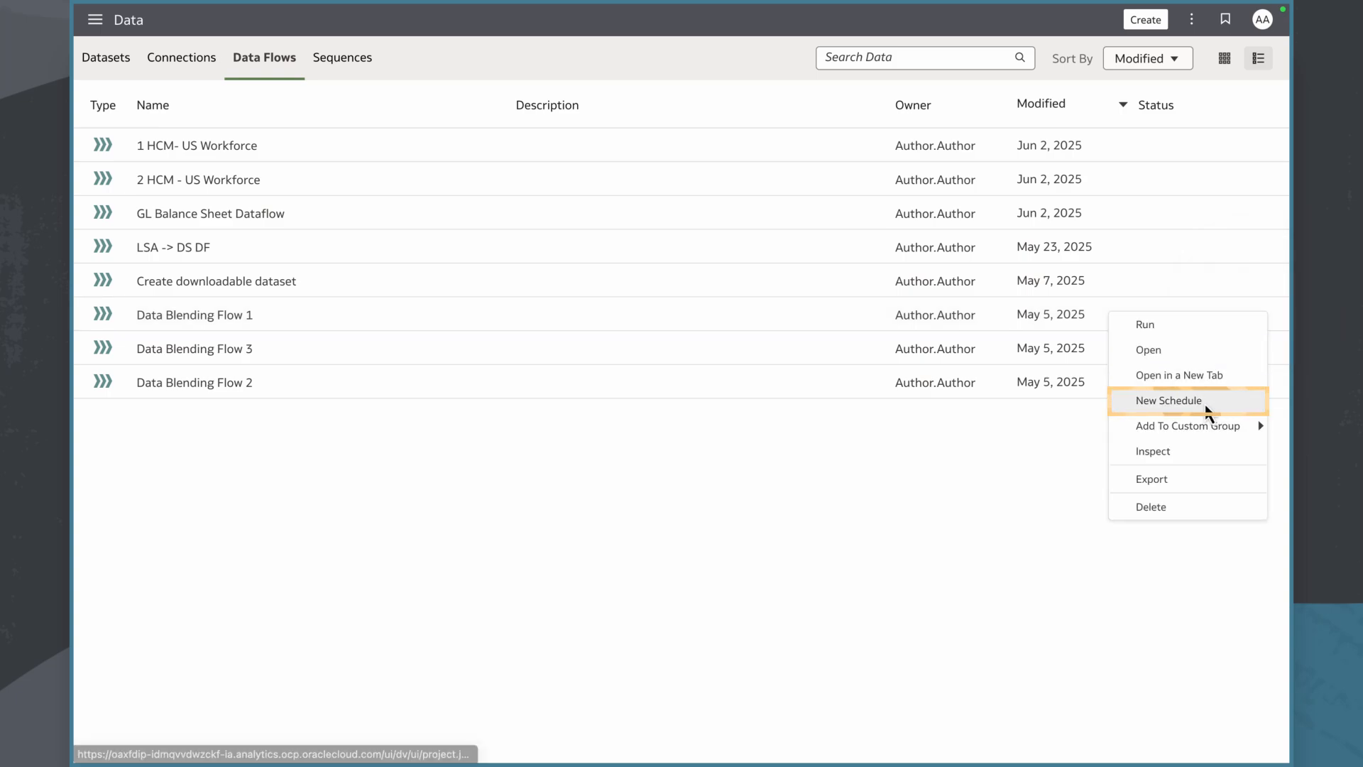
left_click(1169, 400)
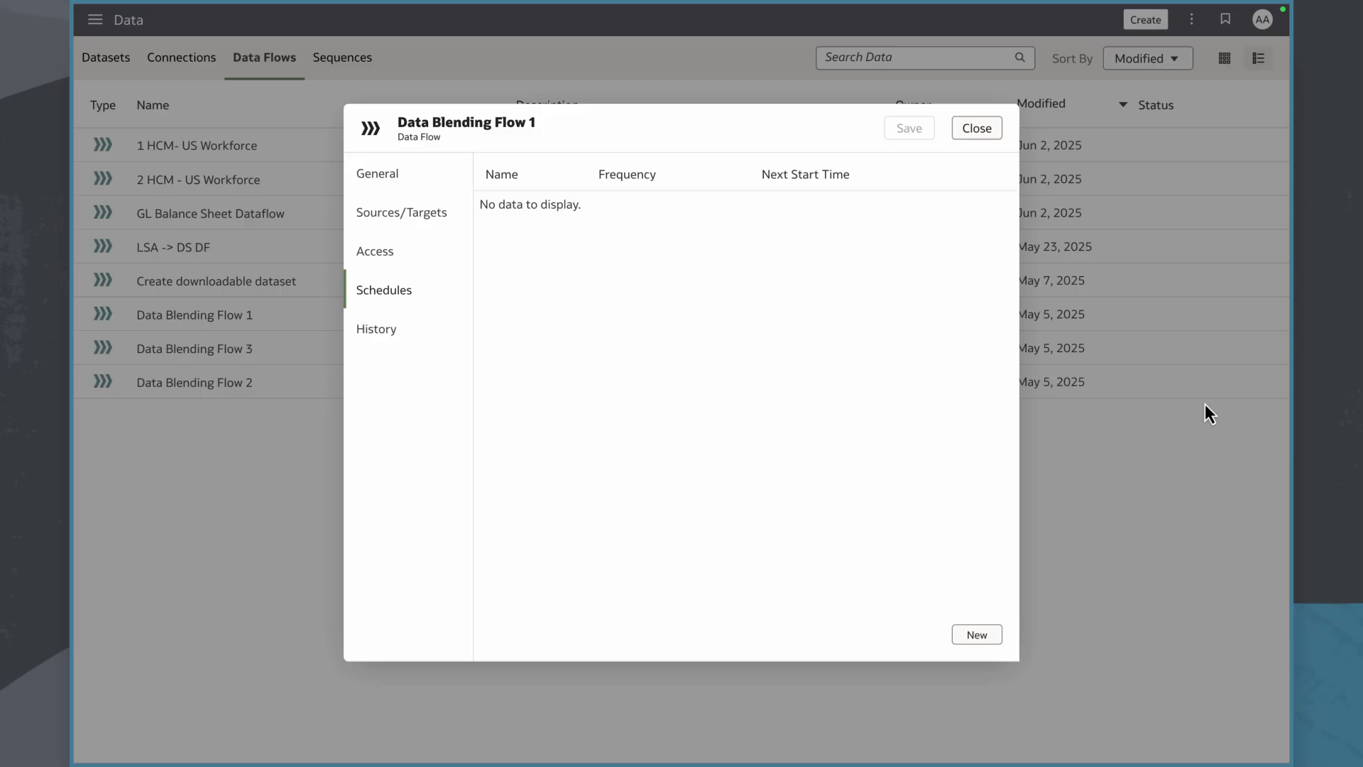
Step: Create a schedule named Daily Run starting 11:50 PM and set it to repeat daily
left_click(976, 634)
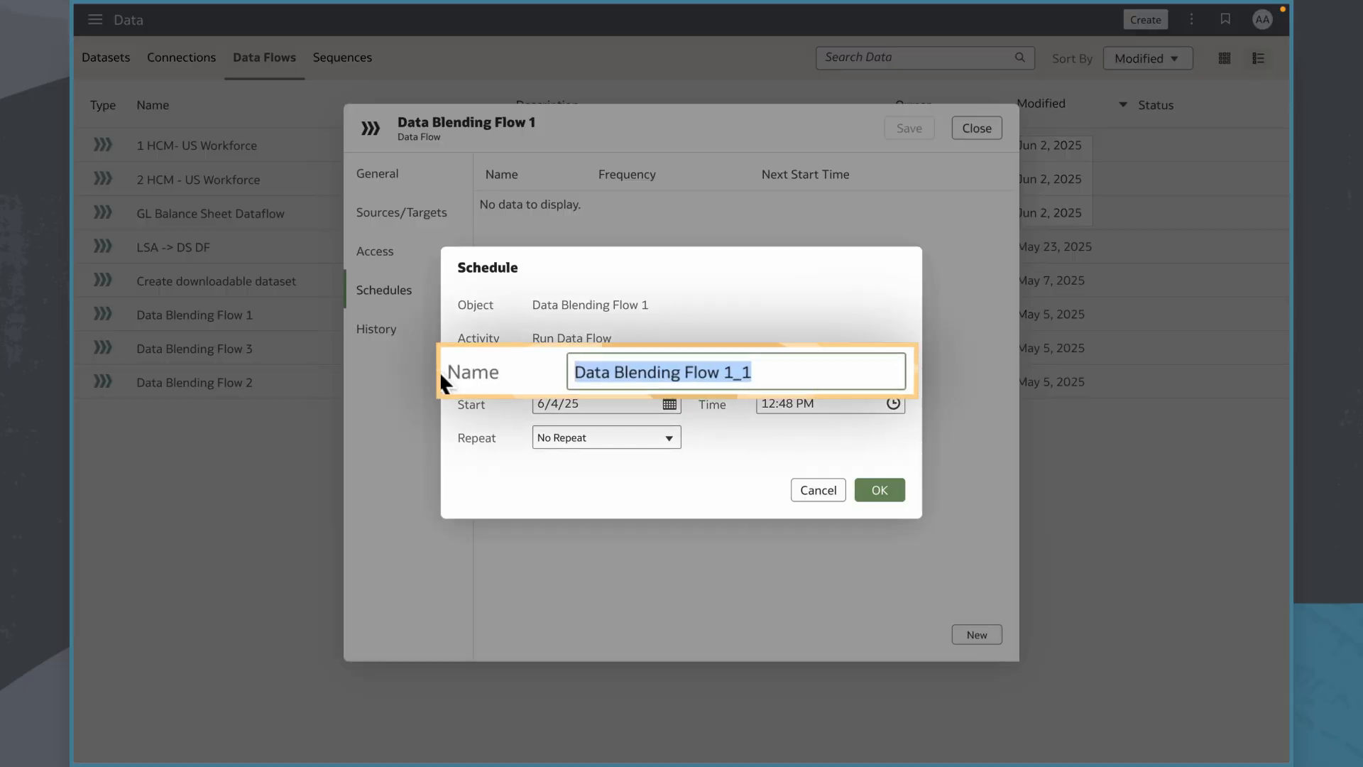
left_click(669, 403)
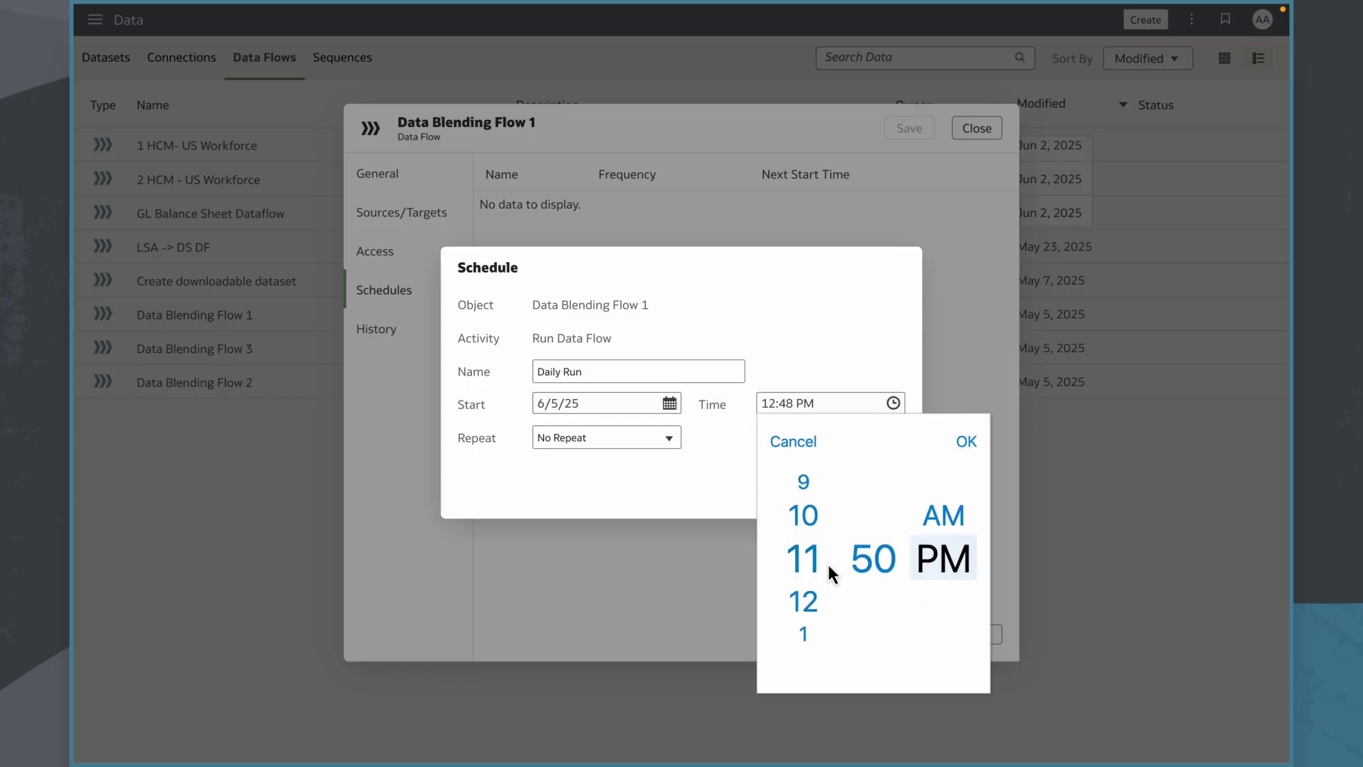
left_click(965, 441)
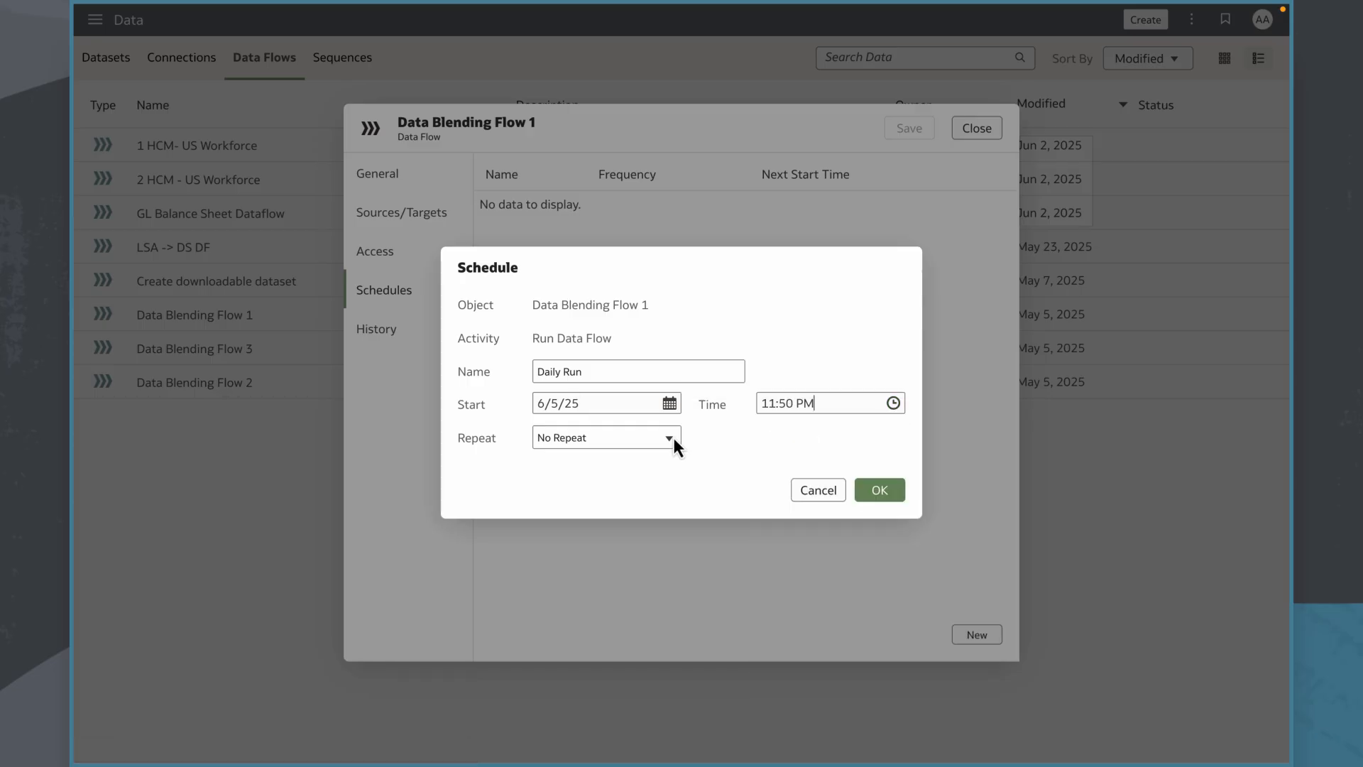
left_click(605, 437)
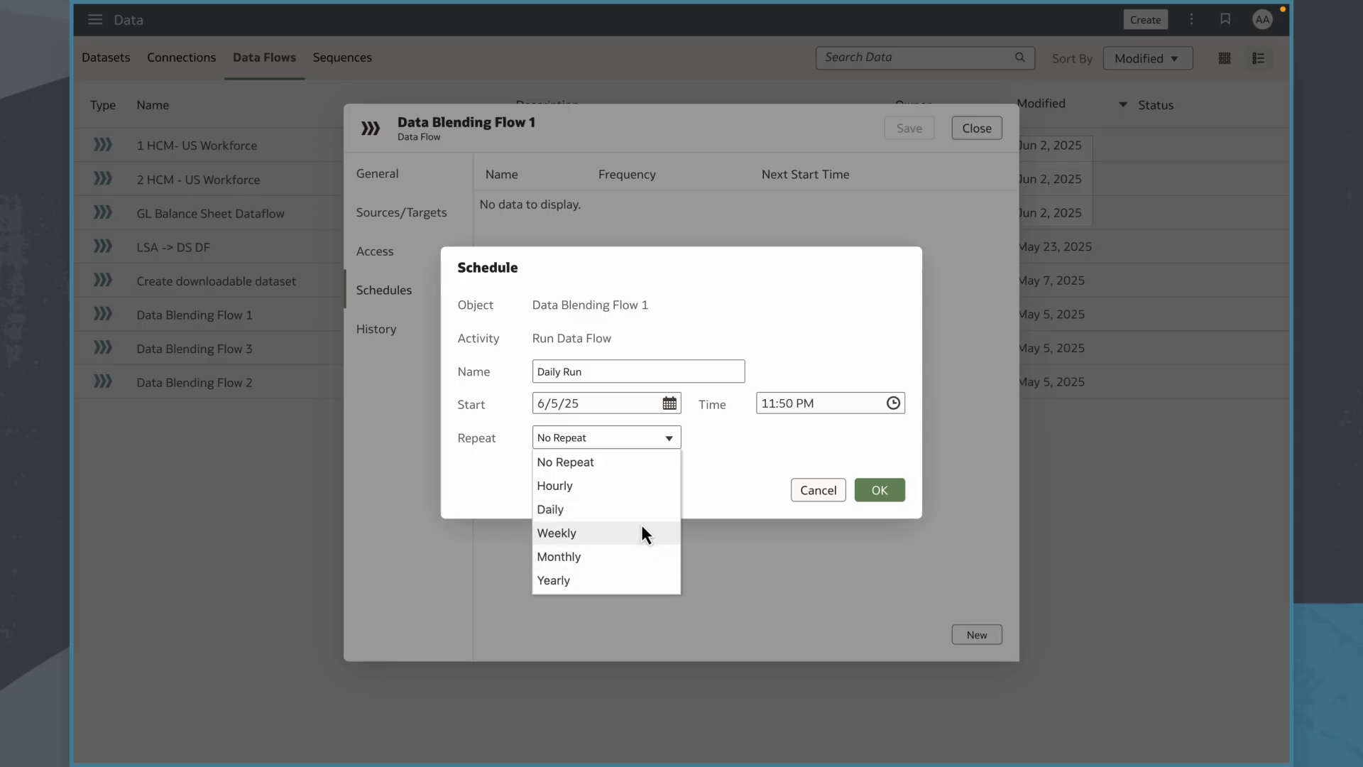
left_click(549, 509)
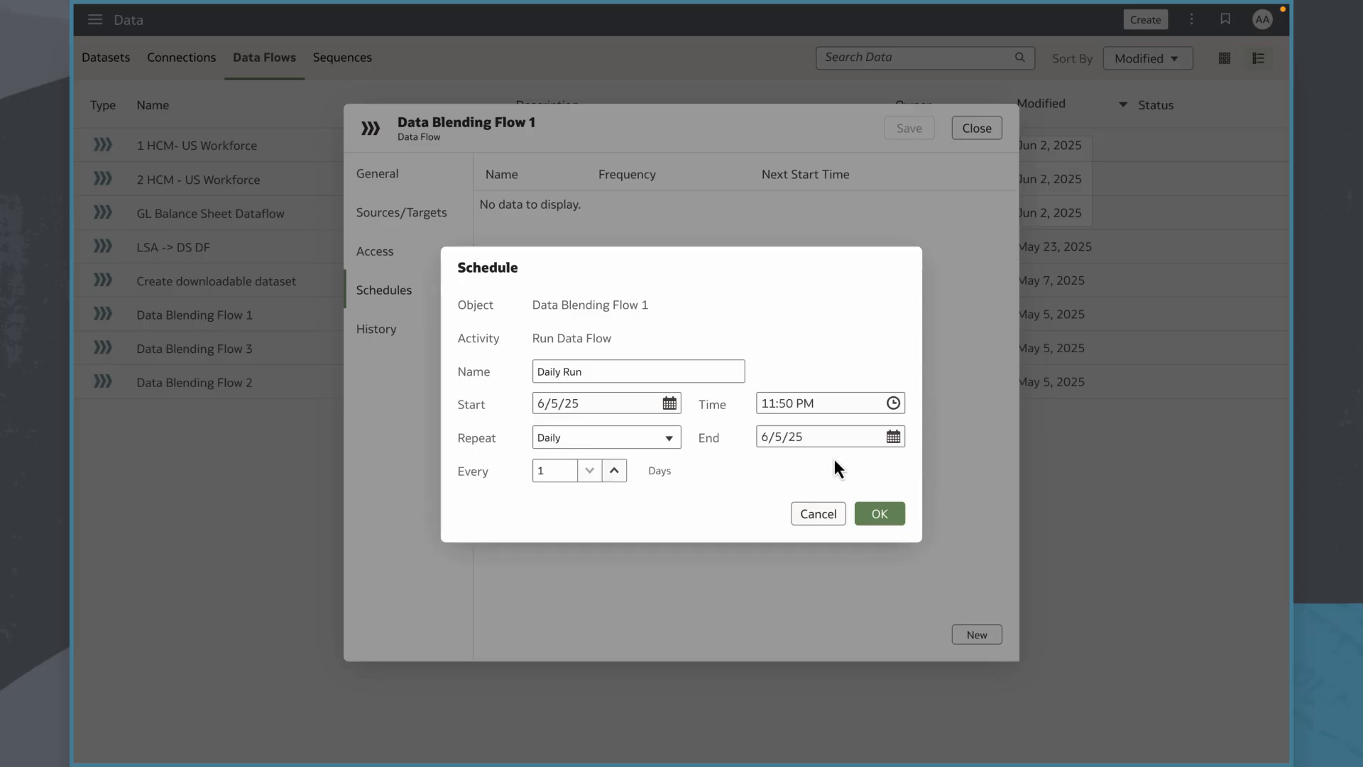
Step: Set the end date to 8/1/25, keep the interval at every 1 day, and save the schedule
left_click(892, 435)
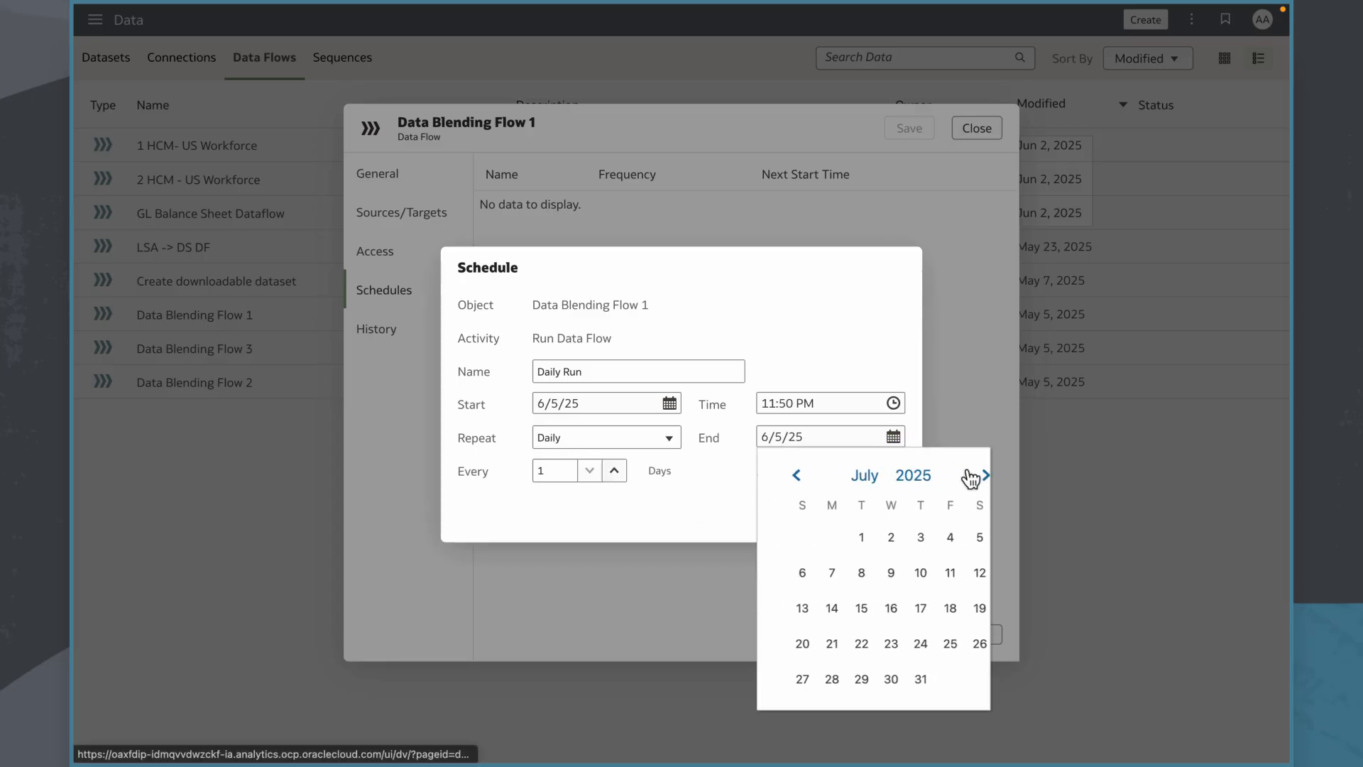
type("8/1/25")
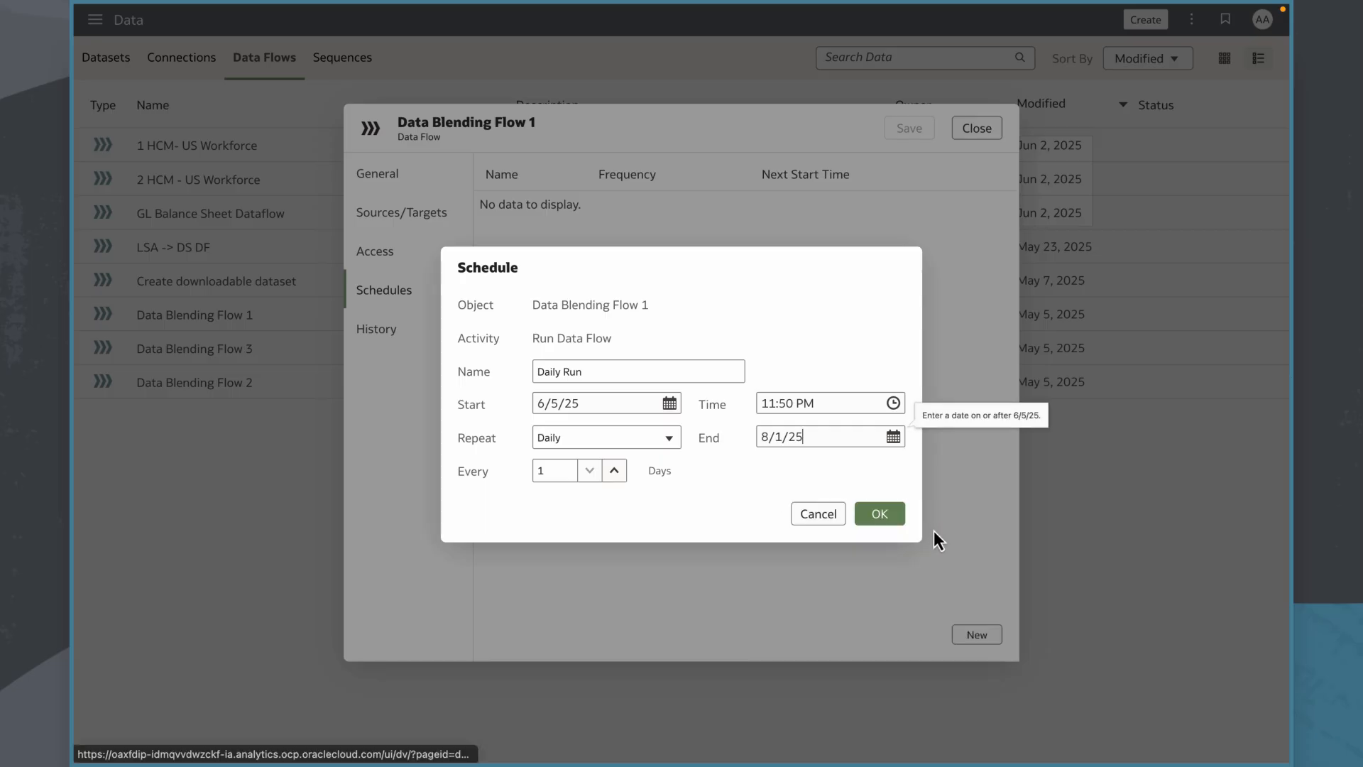
left_click(614, 470)
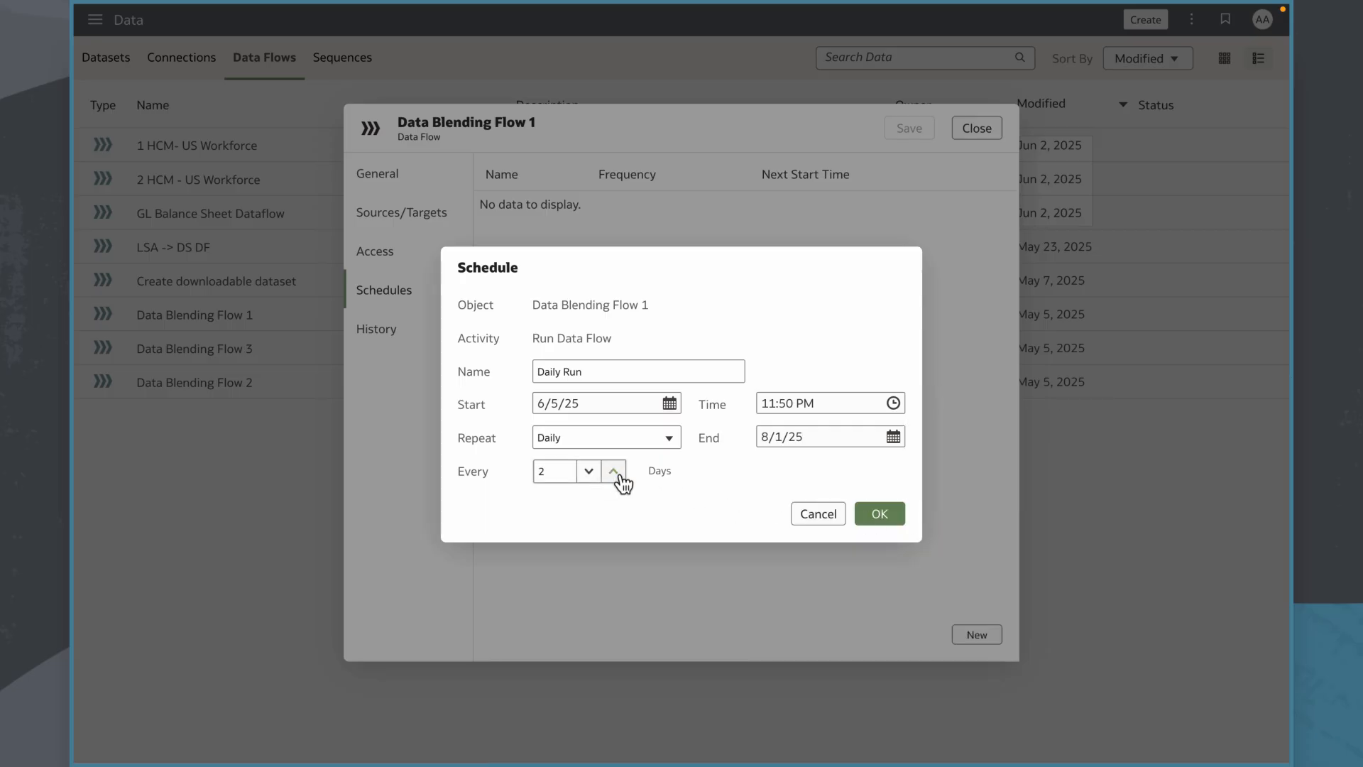
left_click(589, 470)
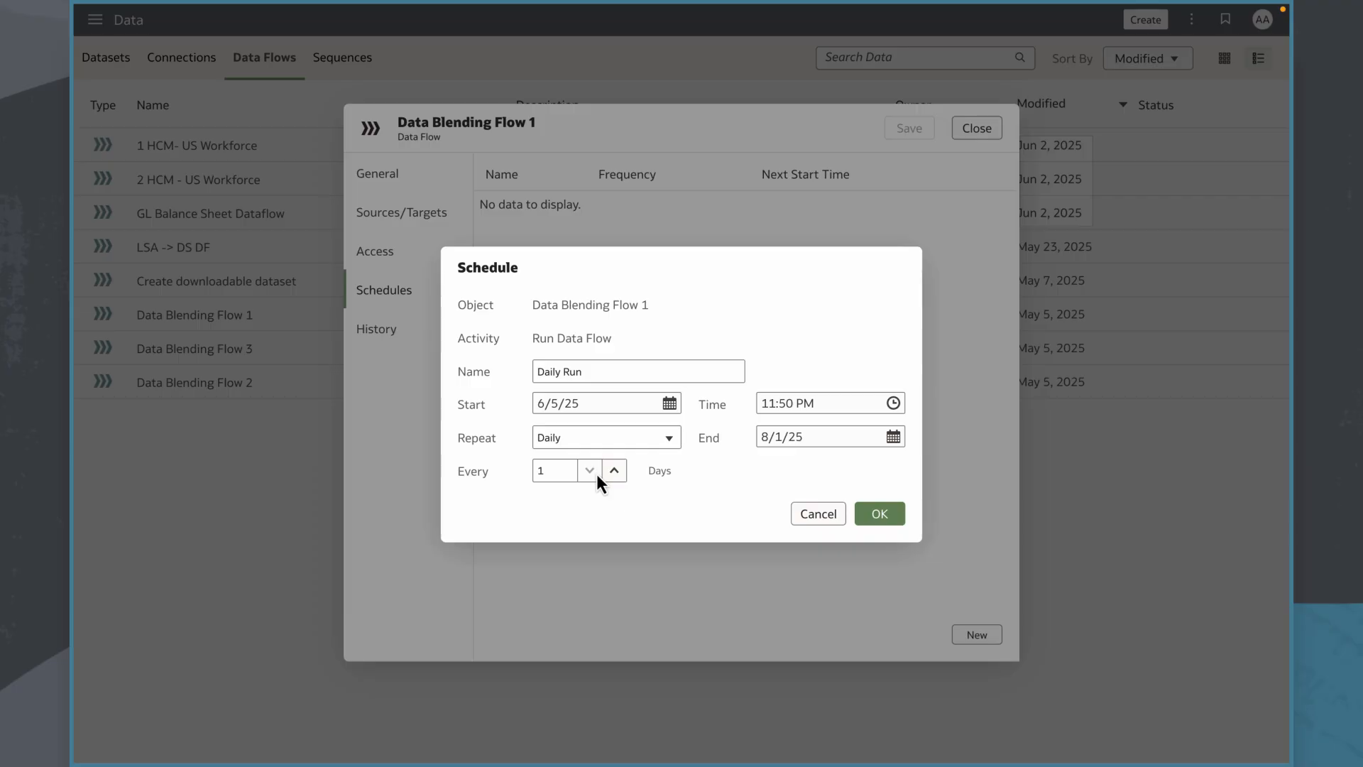
left_click(880, 512)
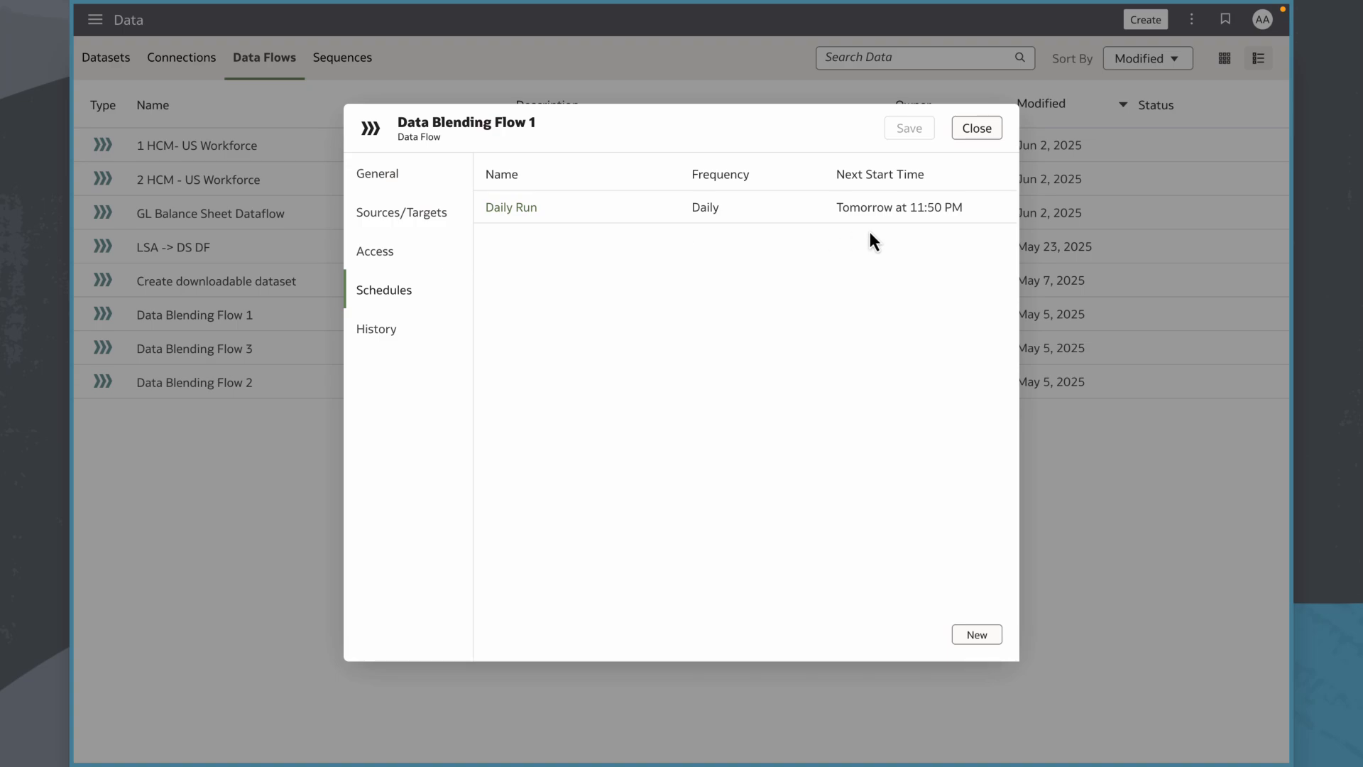
mouse_move(859, 241)
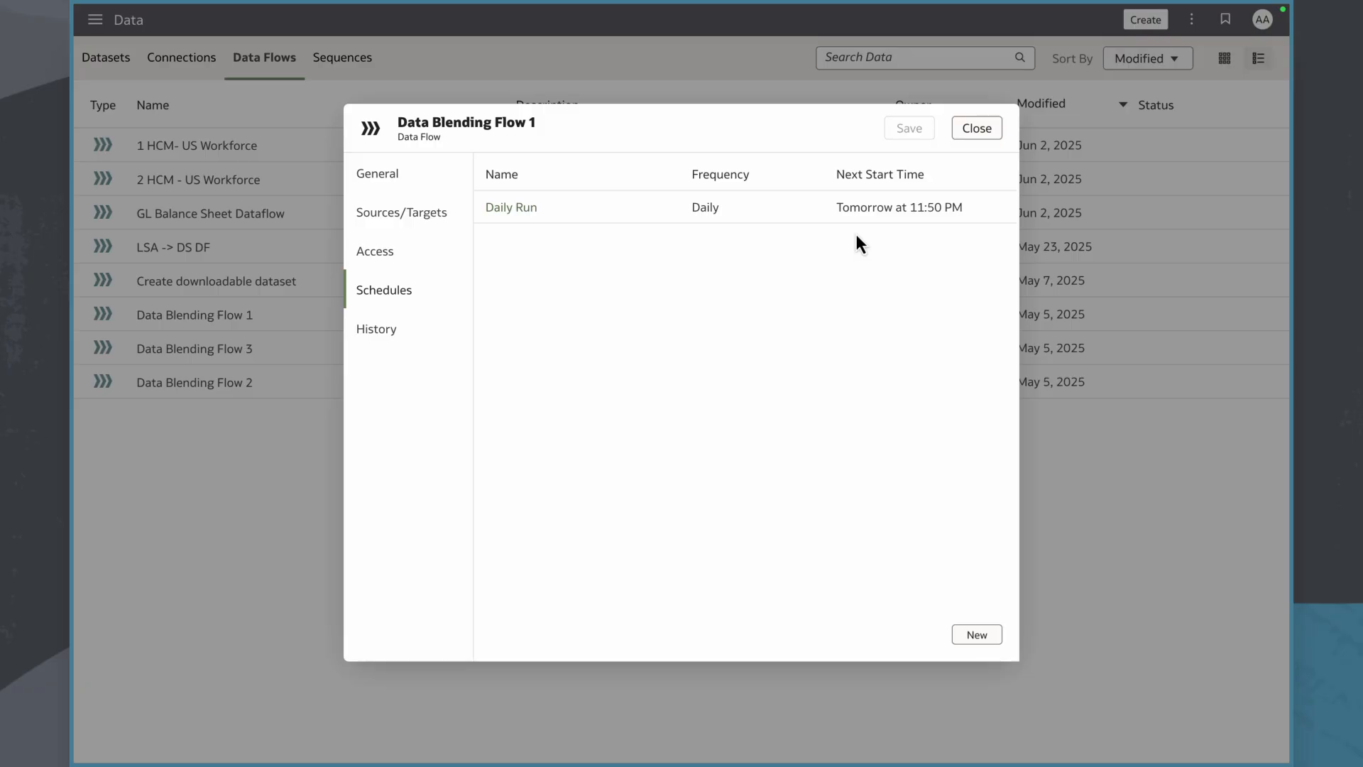
mouse_move(468, 218)
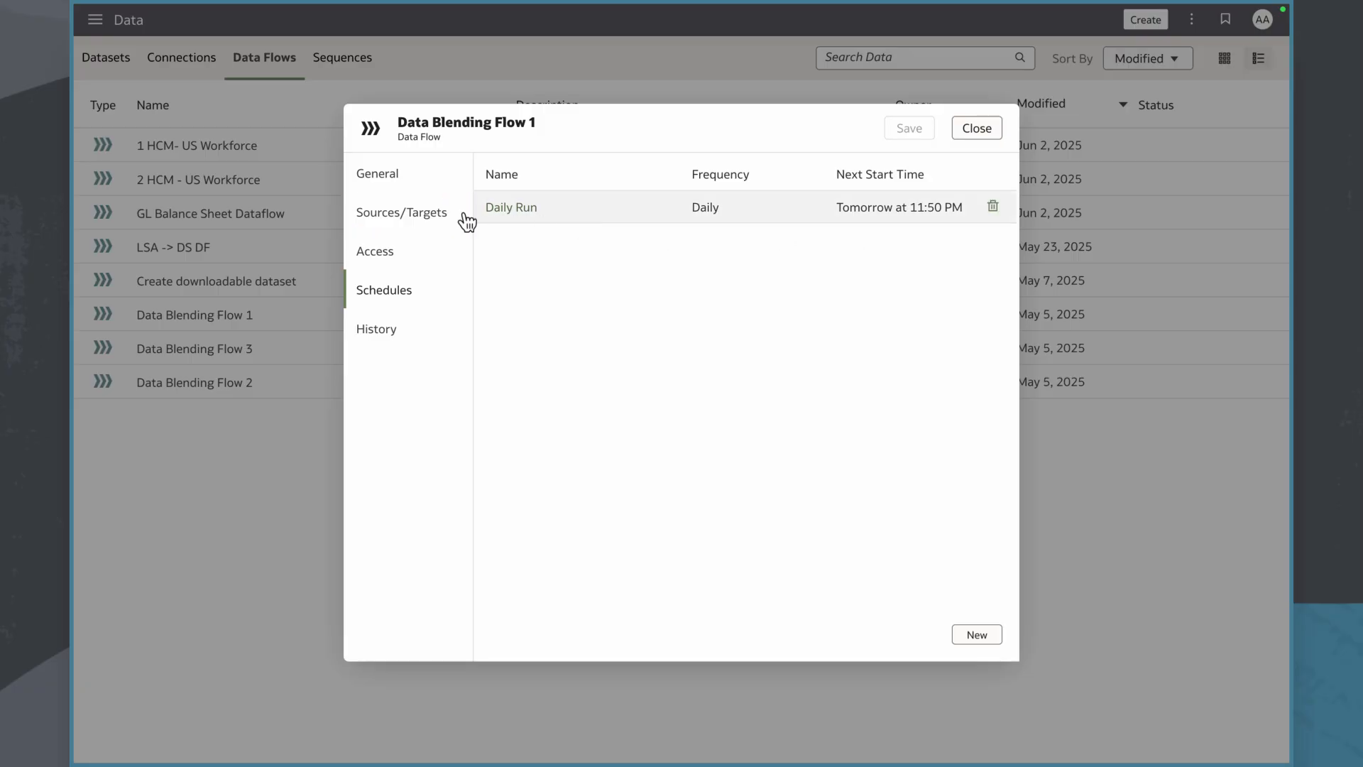
Step: Review the flow's Sources/Targets and close Data Blending Flow 1's properties
left_click(400, 212)
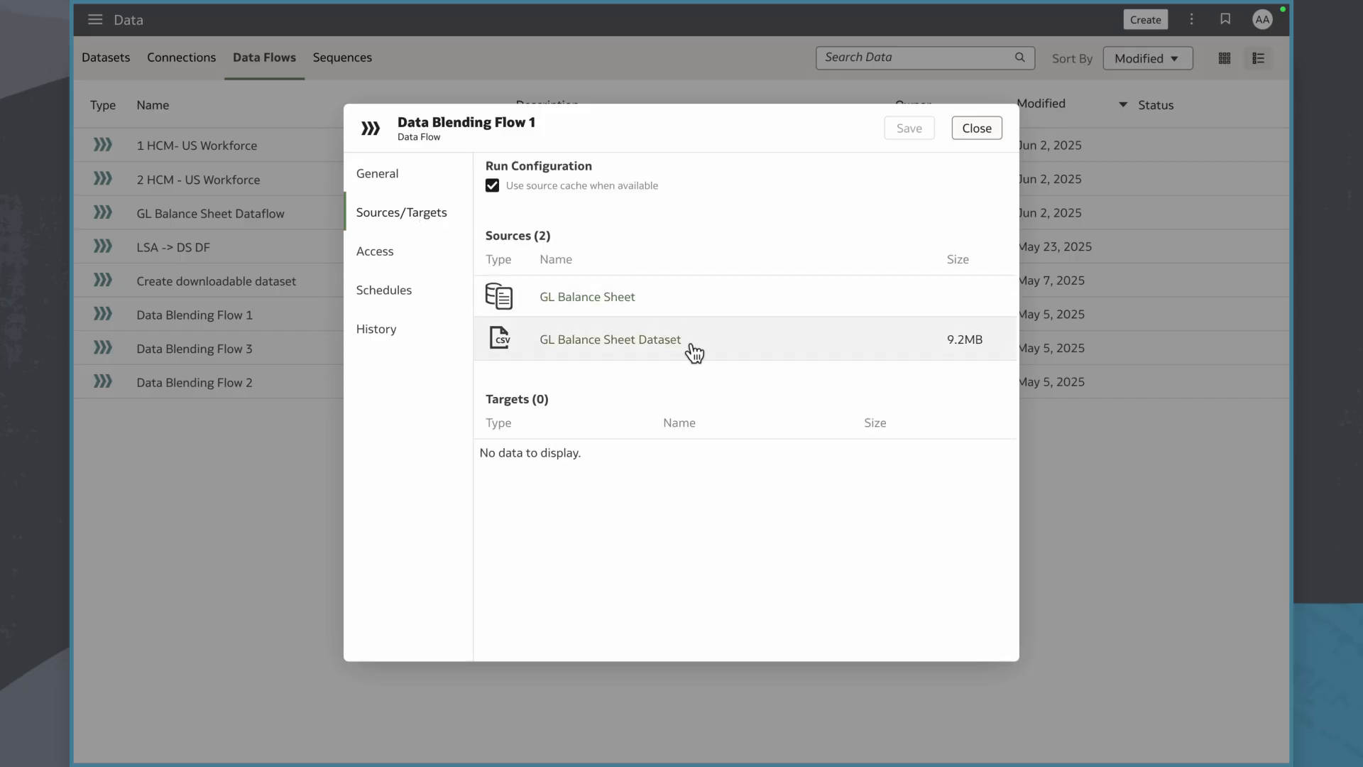
mouse_move(977, 128)
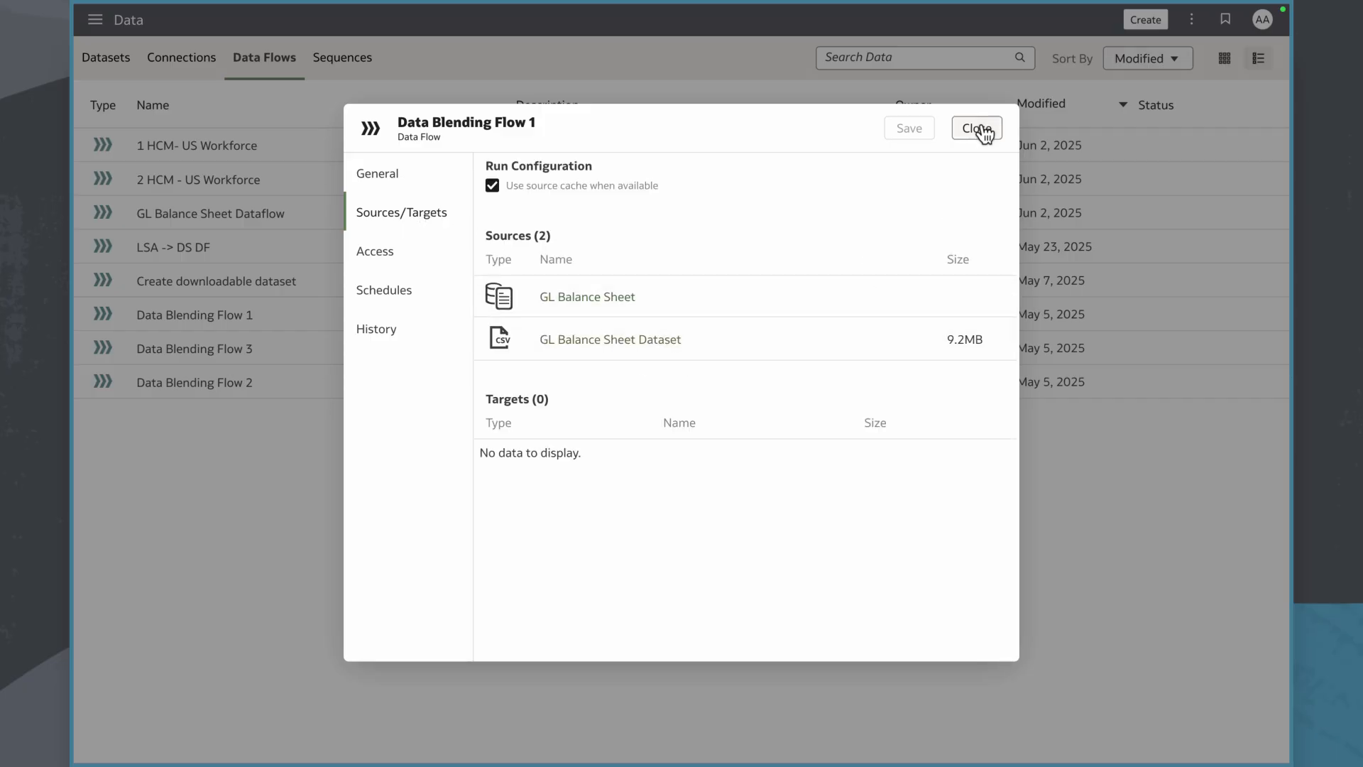
left_click(975, 128)
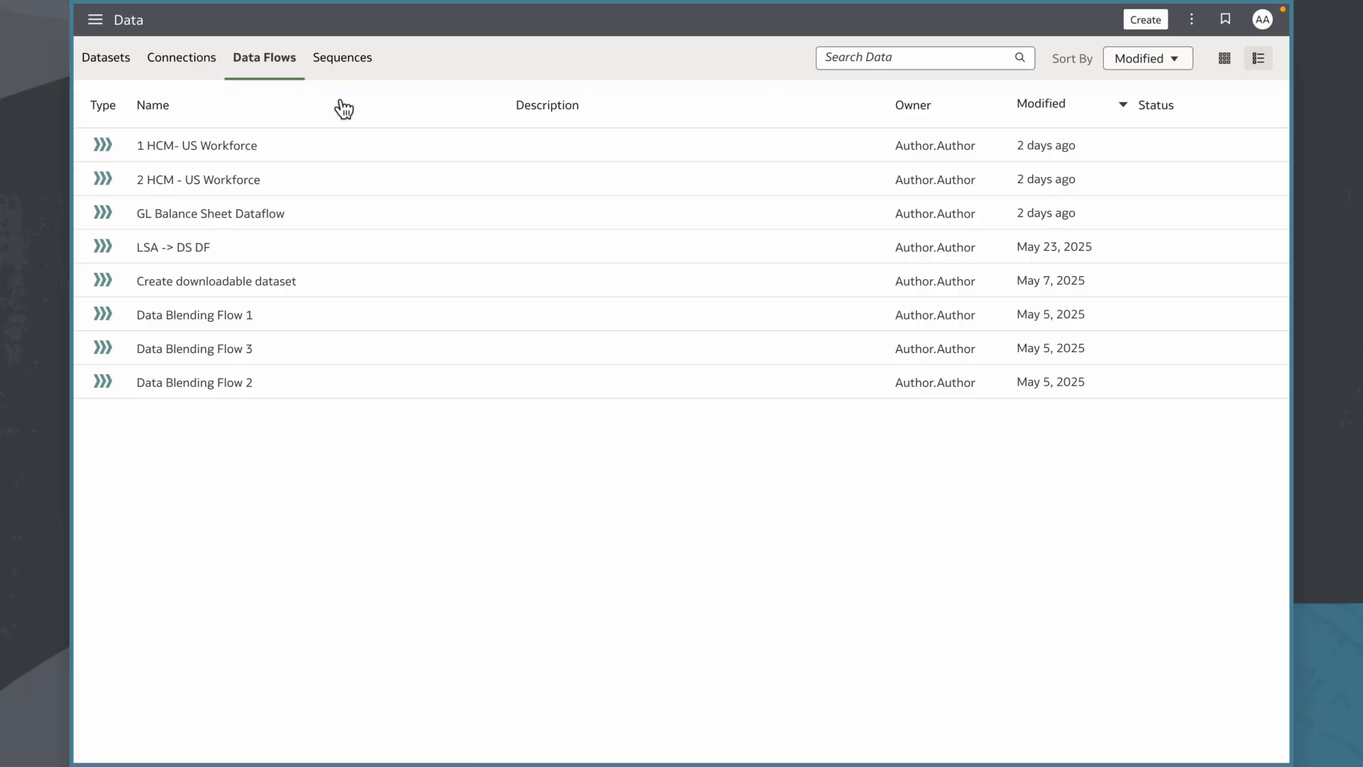
mouse_move(342, 57)
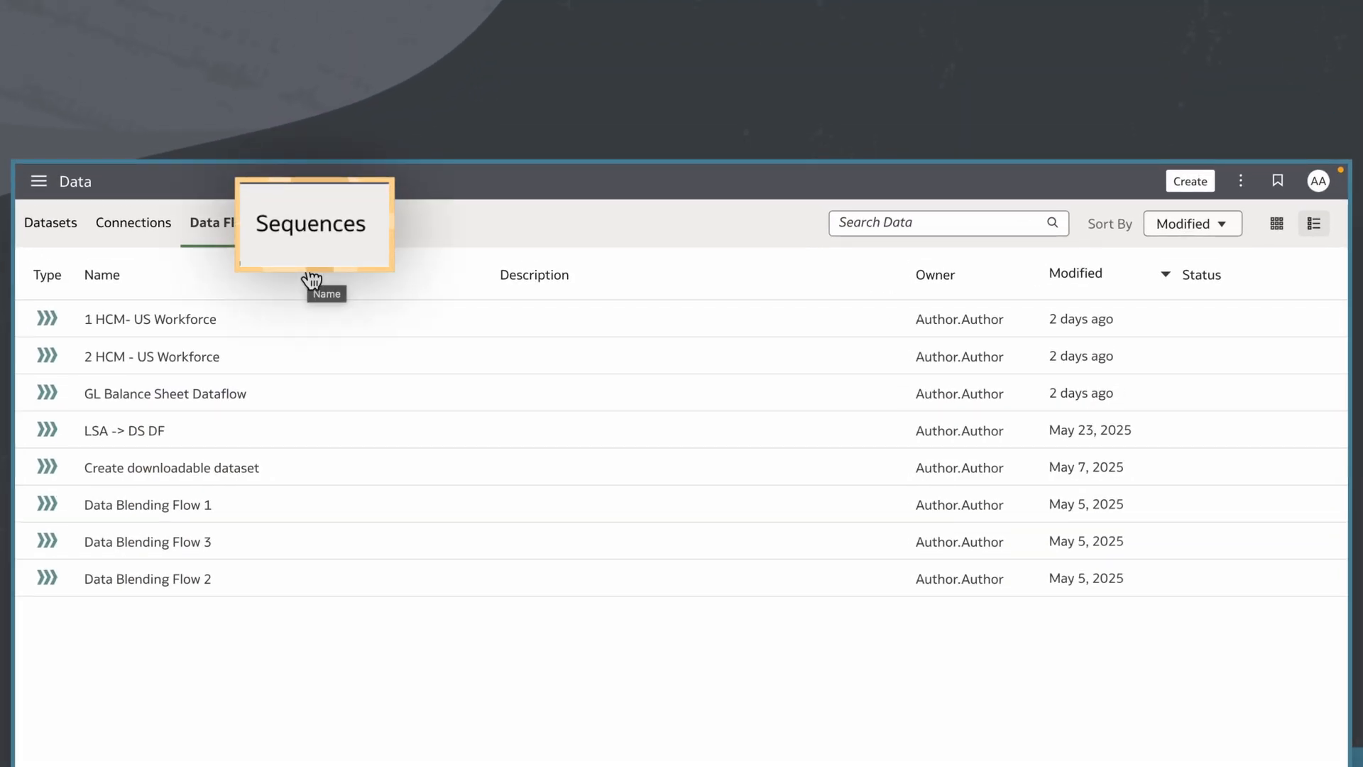
Step: Show the Sequences list and open the actions menu for Data Blending Sequence
left_click(307, 222)
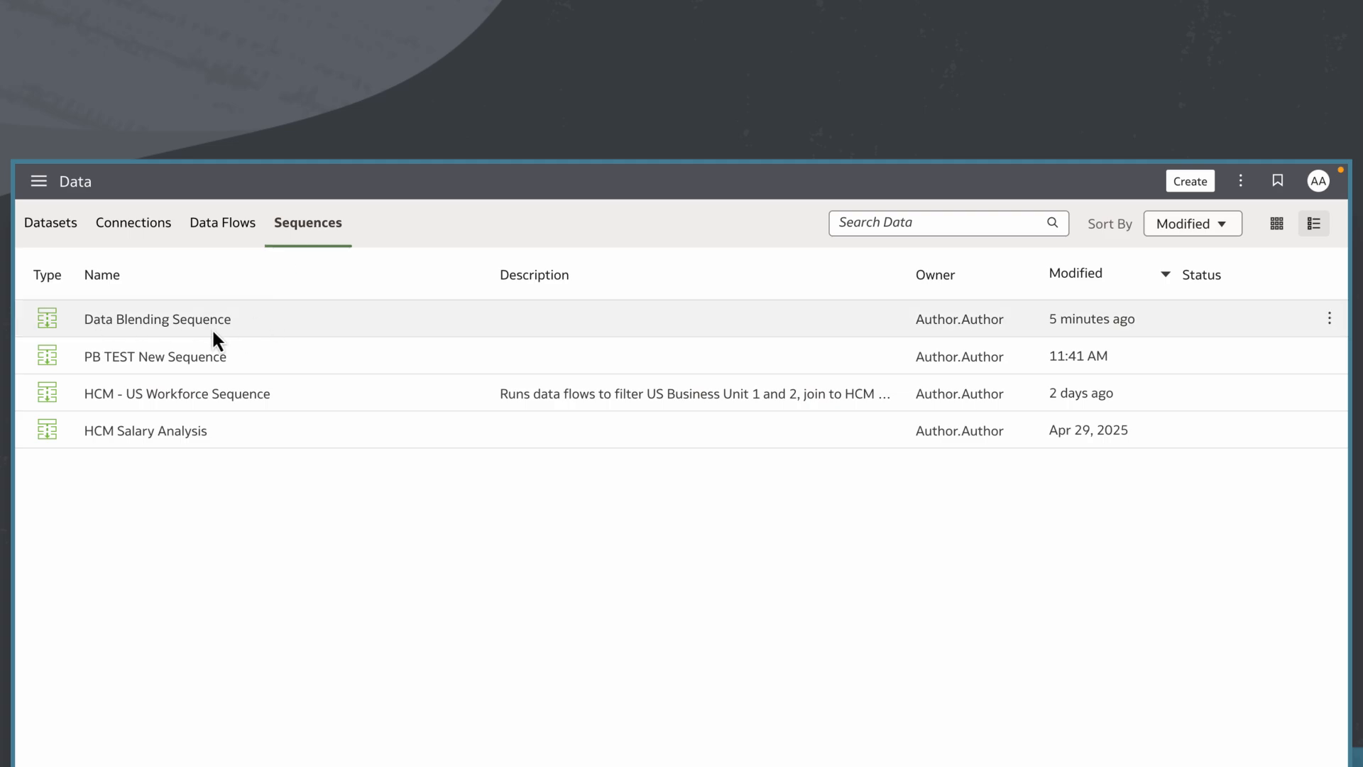
left_click(1329, 318)
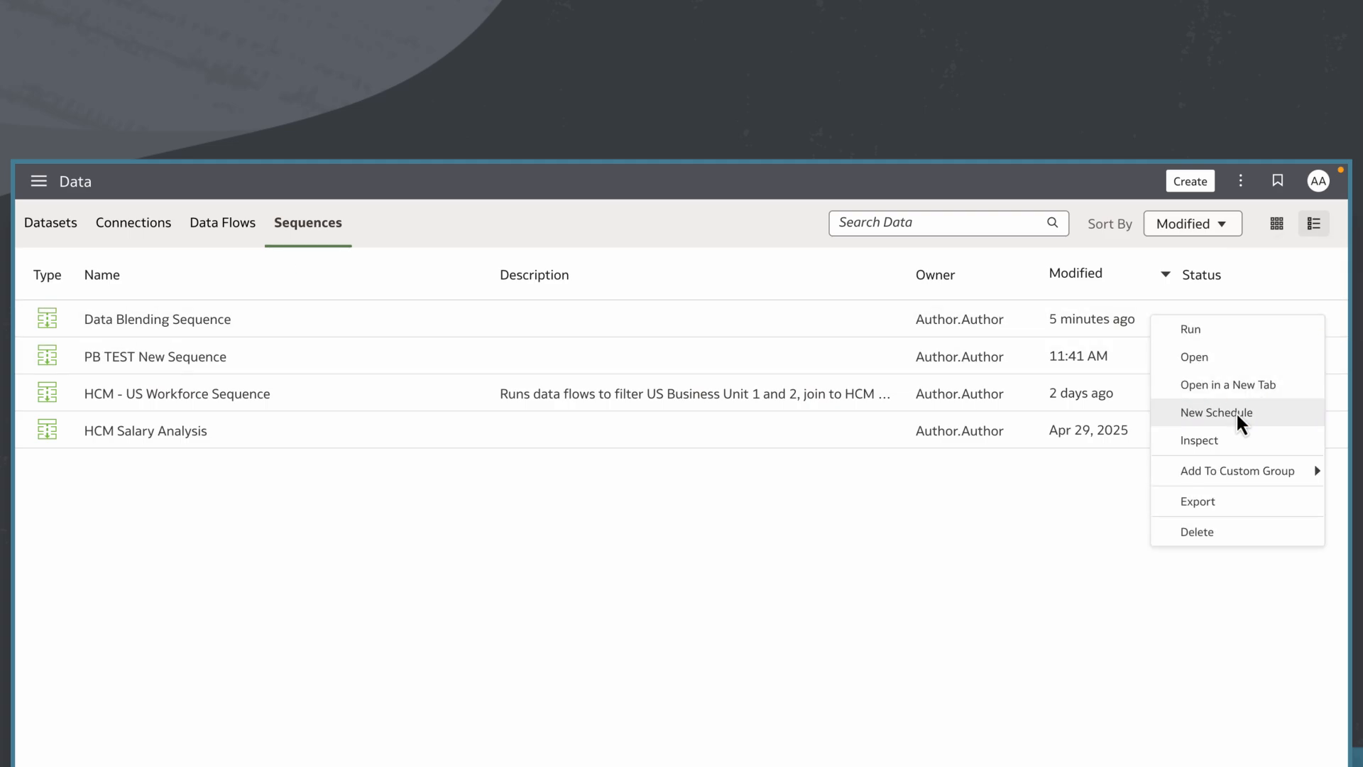
Step: Create a new schedule named Daily Sequence Run for the sequence, repeating daily from 11:50 PM
left_click(1217, 412)
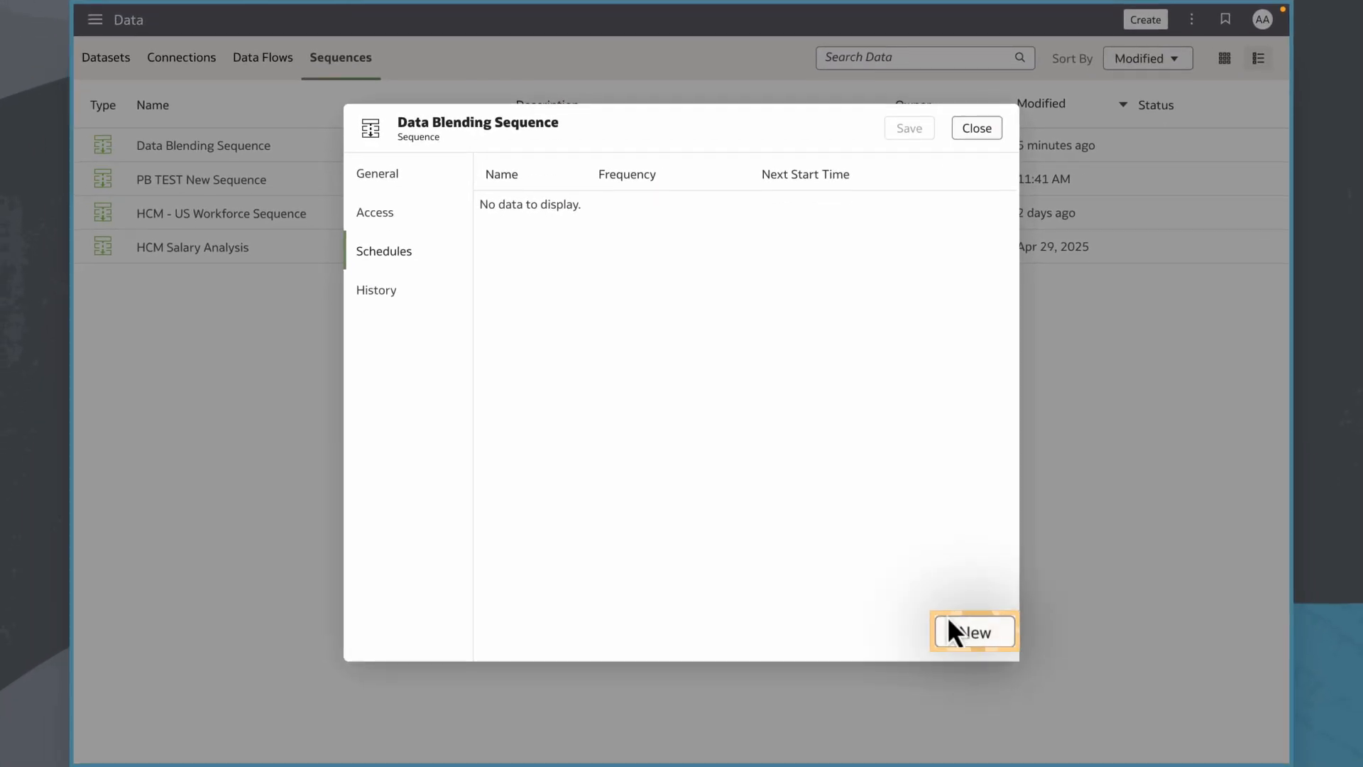
left_click(973, 632)
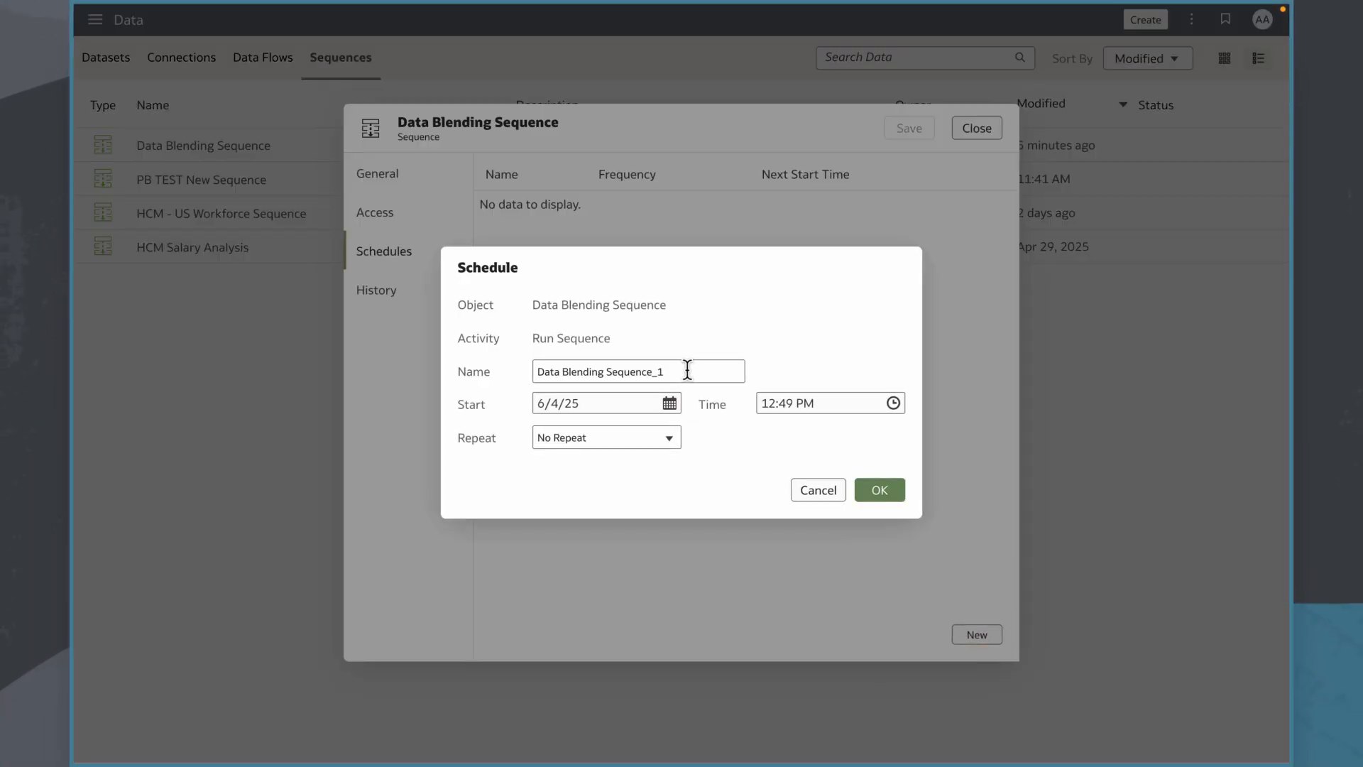
type("Daily Seq")
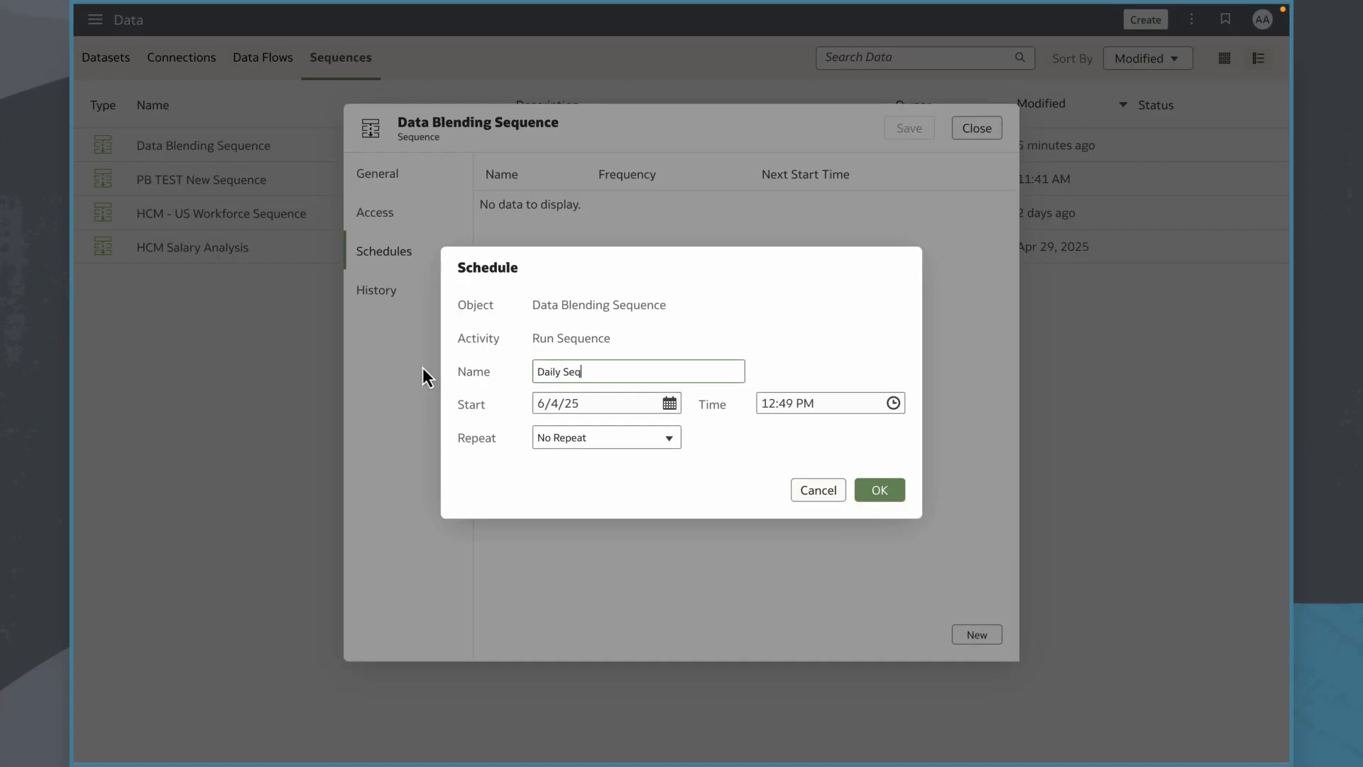
left_click(669, 403)
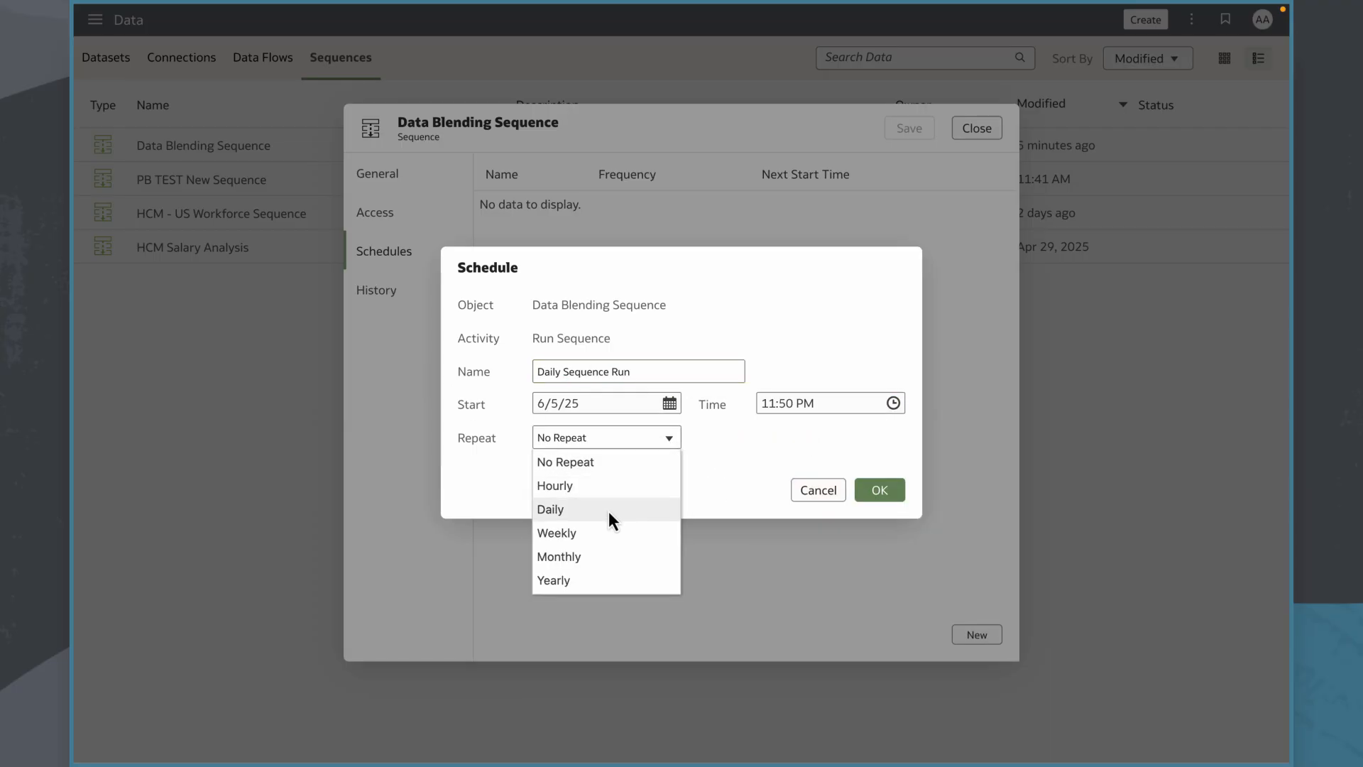
left_click(550, 508)
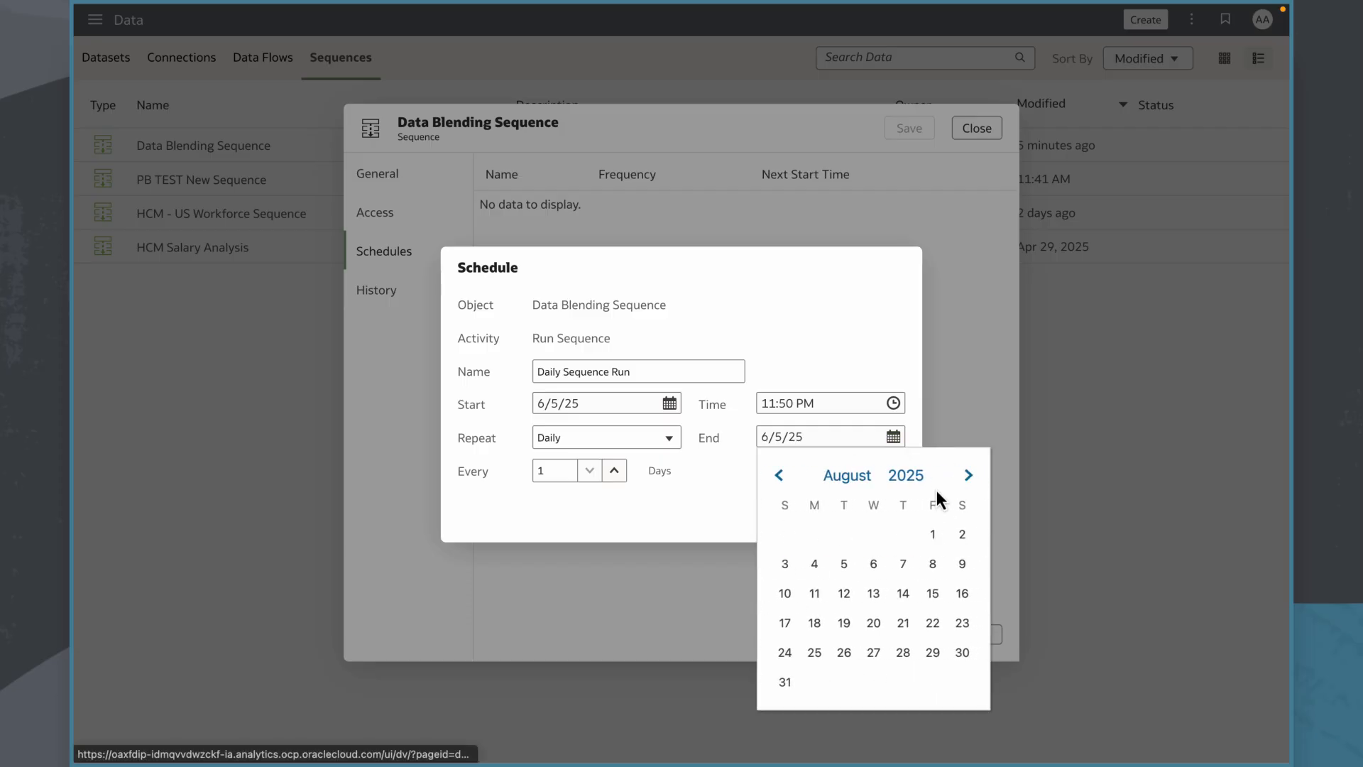